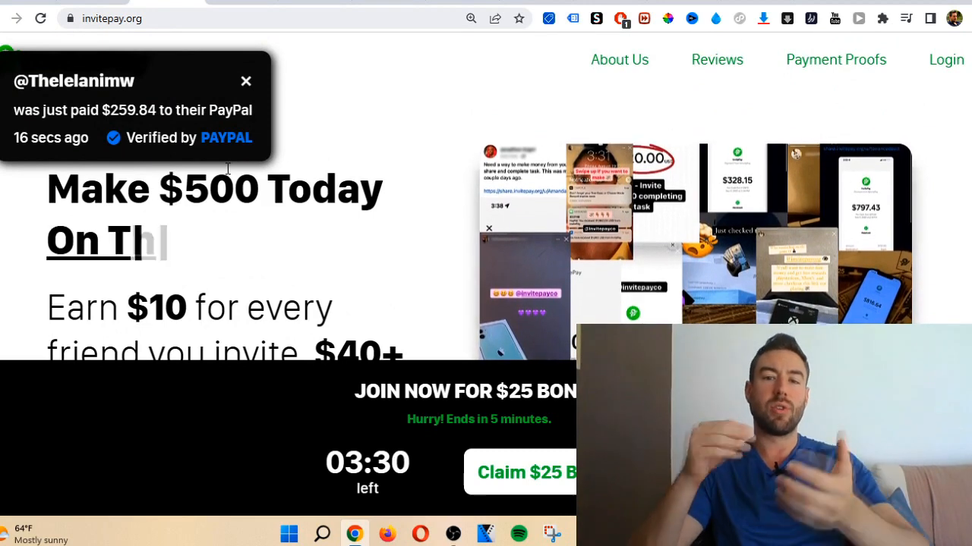
# Browse the invitepay.org home page and its top navigation links.
pyautogui.click(245, 81)
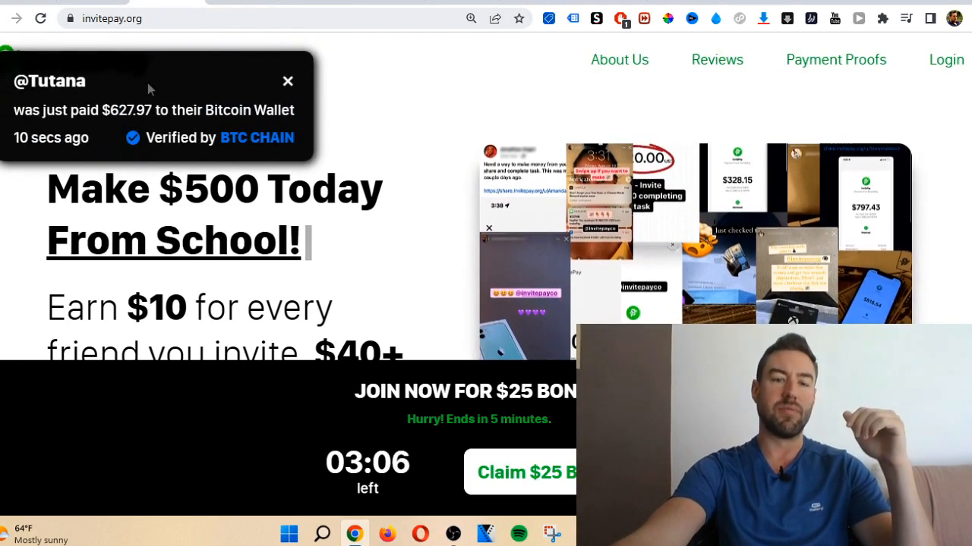
pyautogui.click(289, 80)
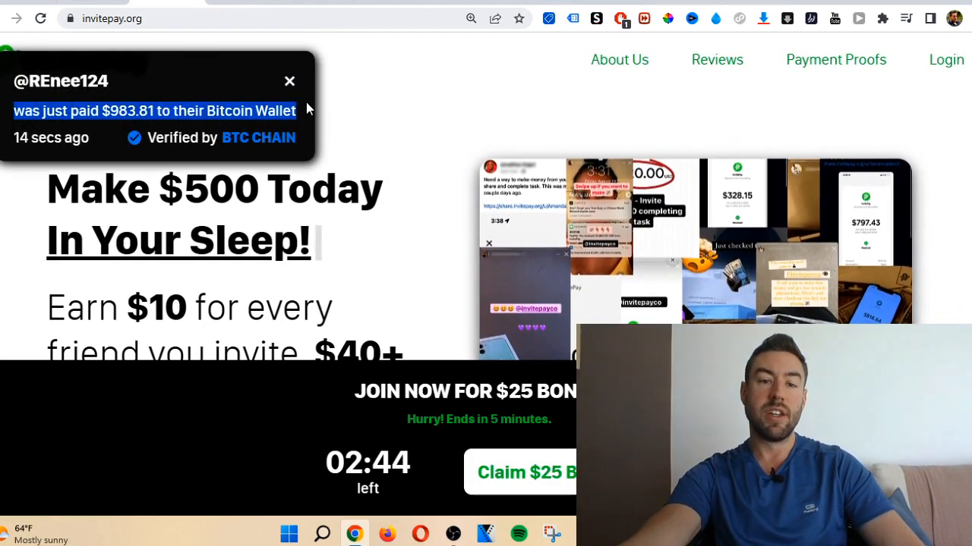
pyautogui.click(288, 80)
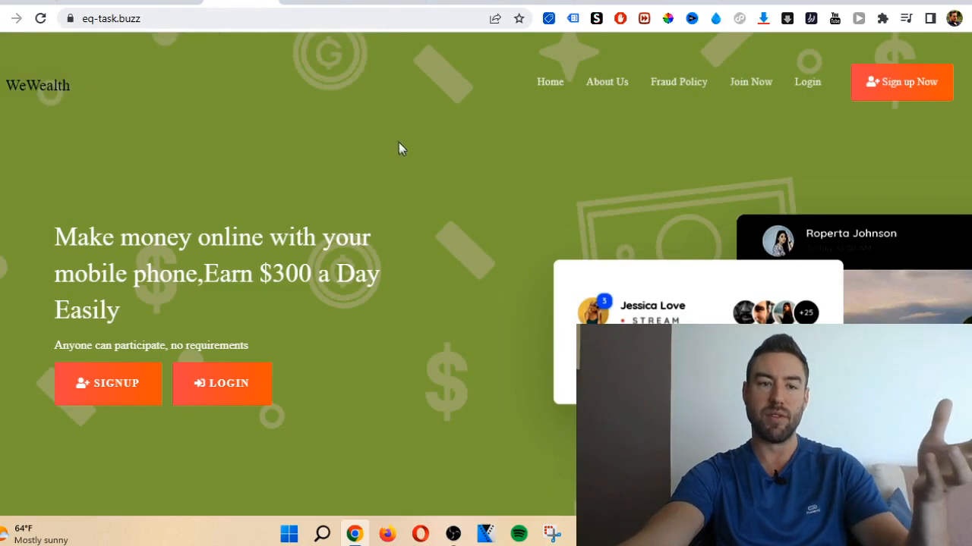
pyautogui.moveTo(176, 166)
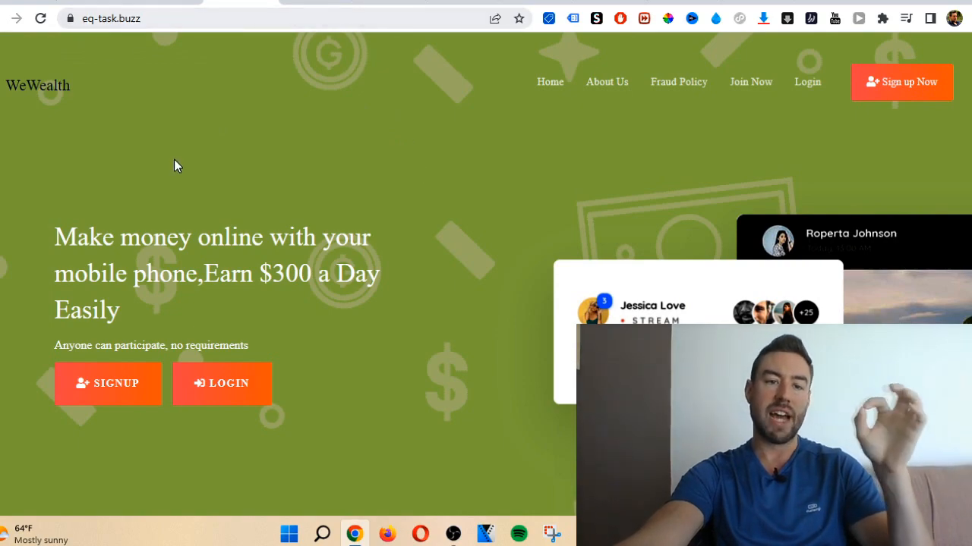
pyautogui.moveTo(364, 119)
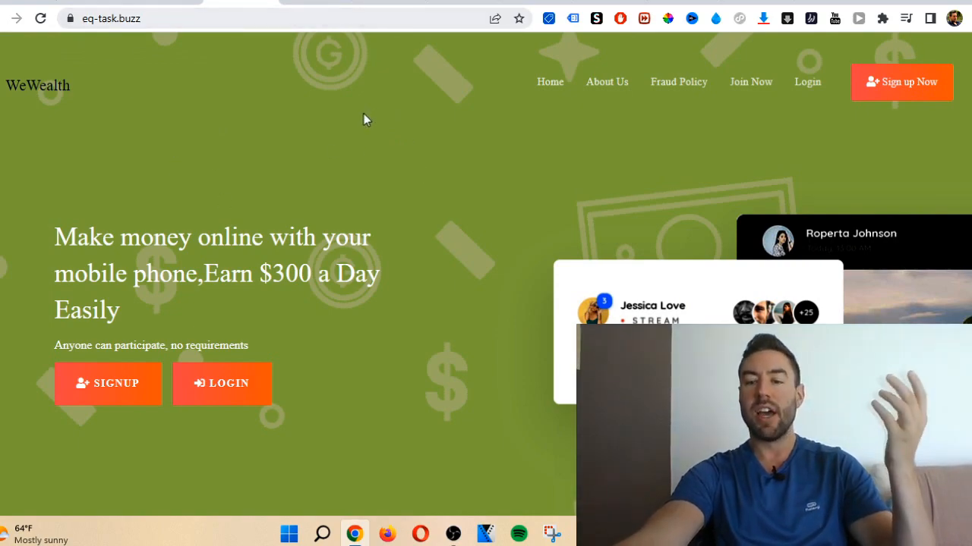
pyautogui.moveTo(732, 161)
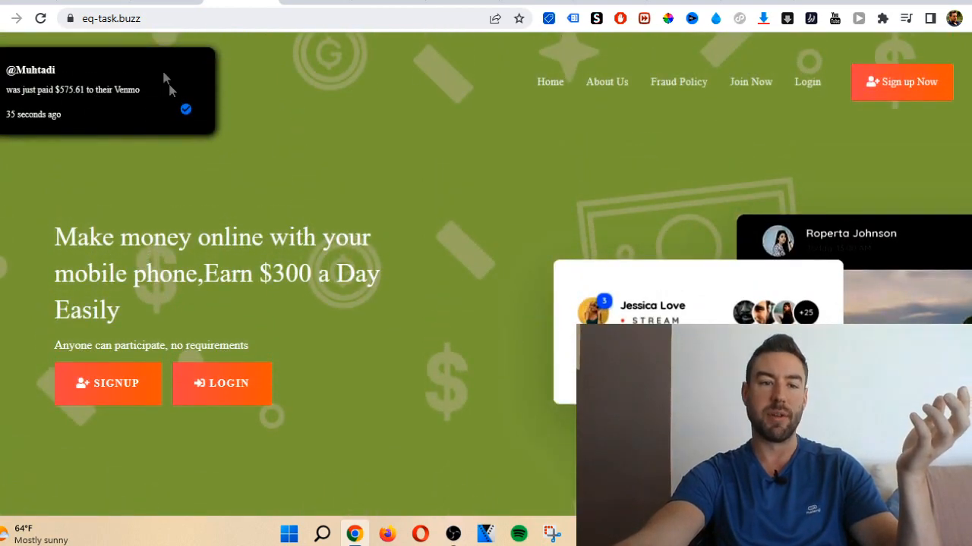
pyautogui.moveTo(392, 150)
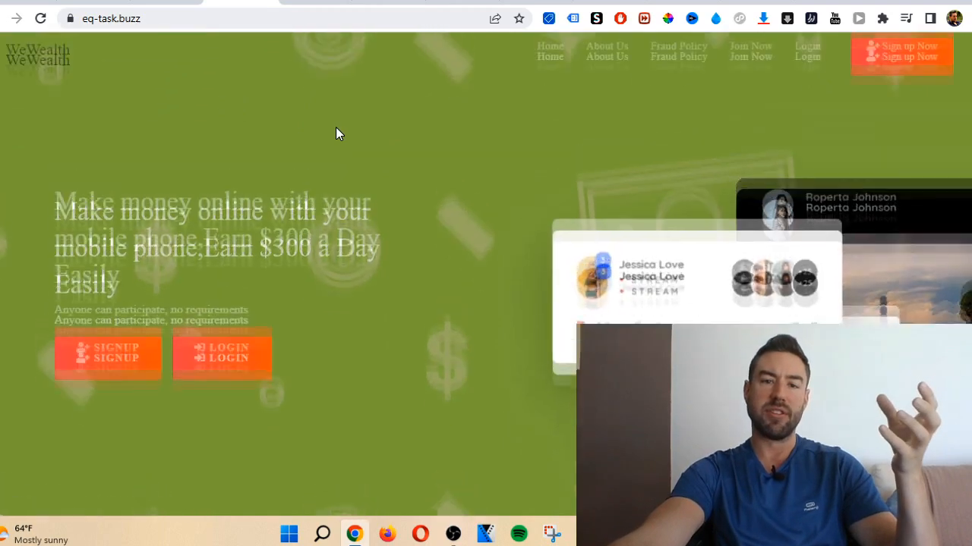
# Flip between the WeWealth tab and invitepay.org, ending on invitepay.org with a new payout notice.
pyautogui.click(112, 18)
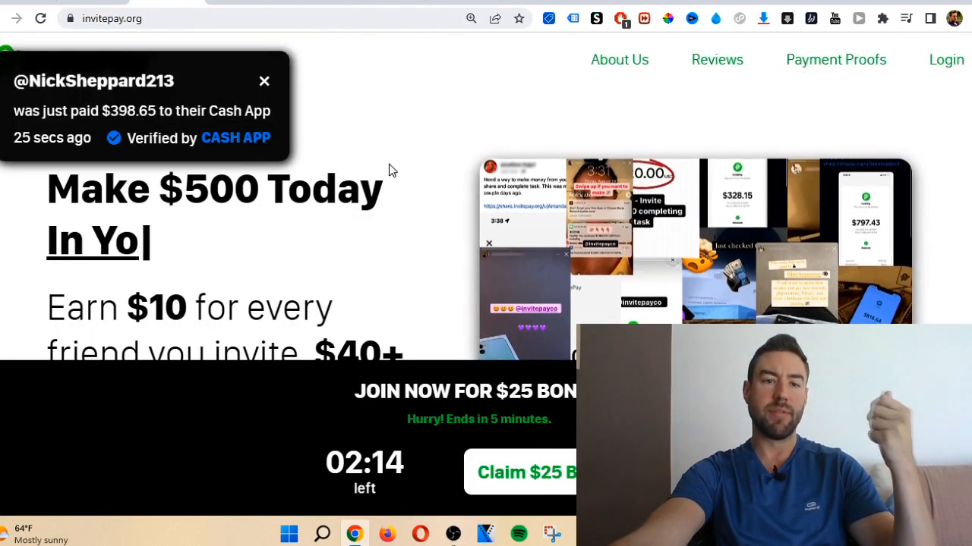
pyautogui.click(113, 18)
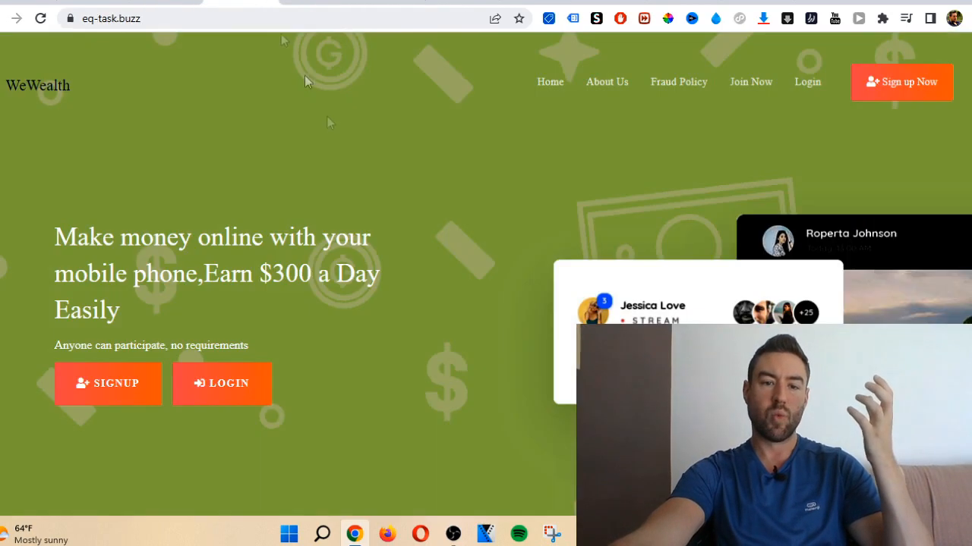
pyautogui.moveTo(483, 303)
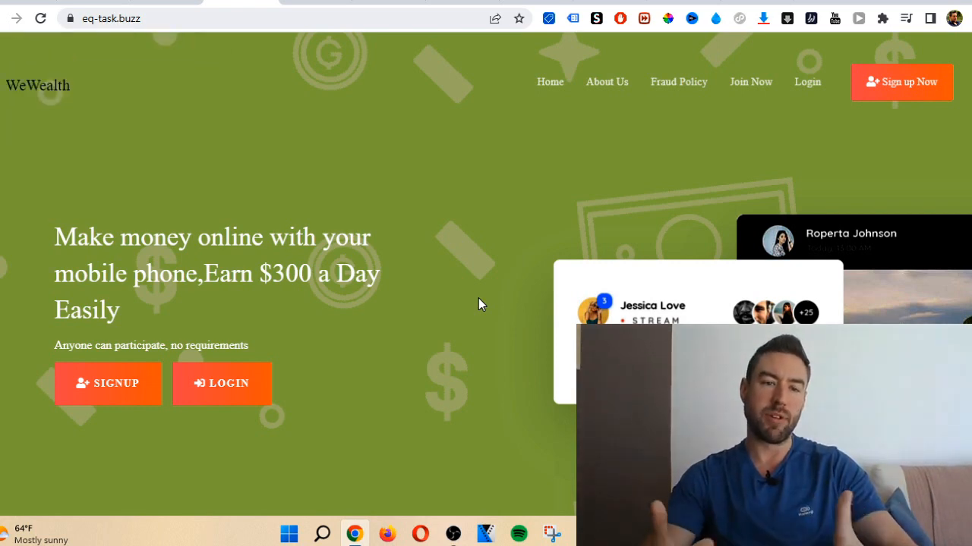
pyautogui.click(113, 18)
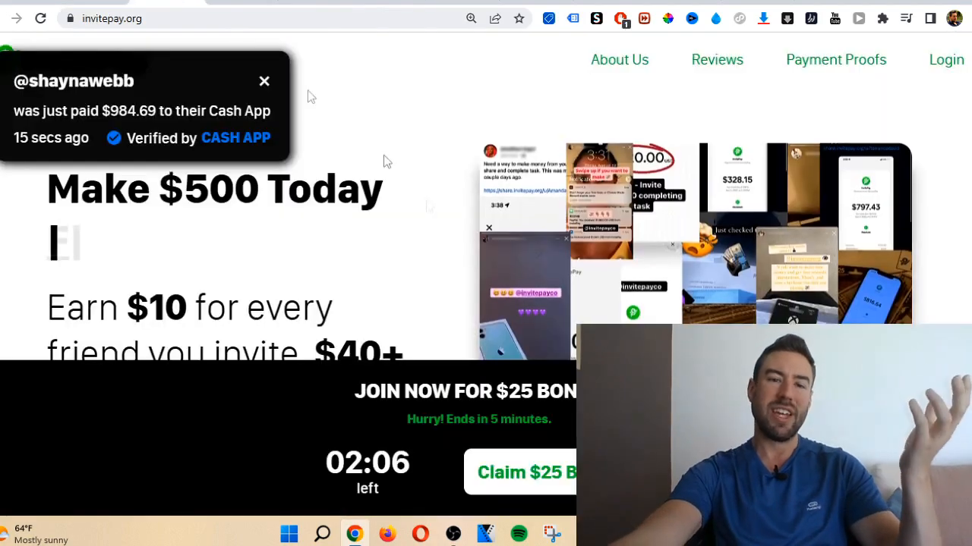
pyautogui.click(264, 80)
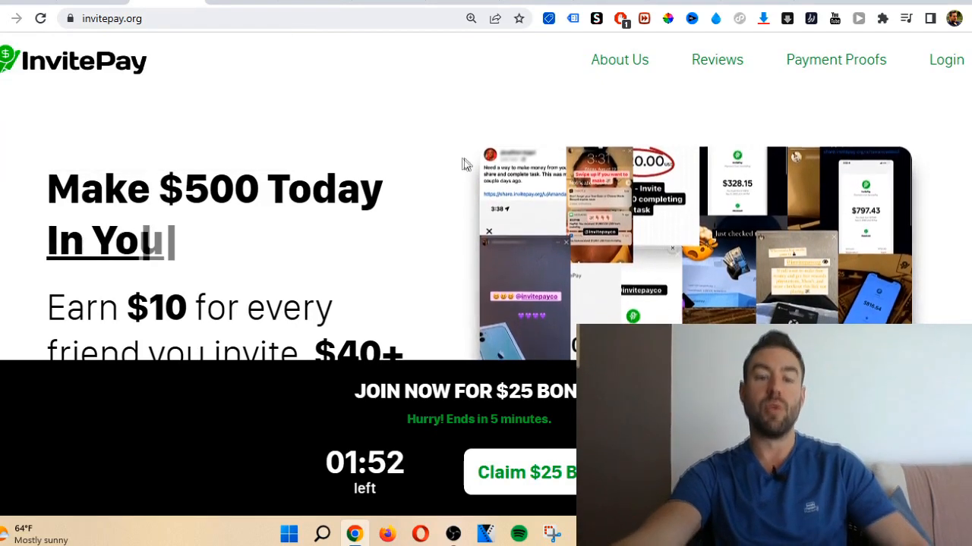
pyautogui.scroll(-3)
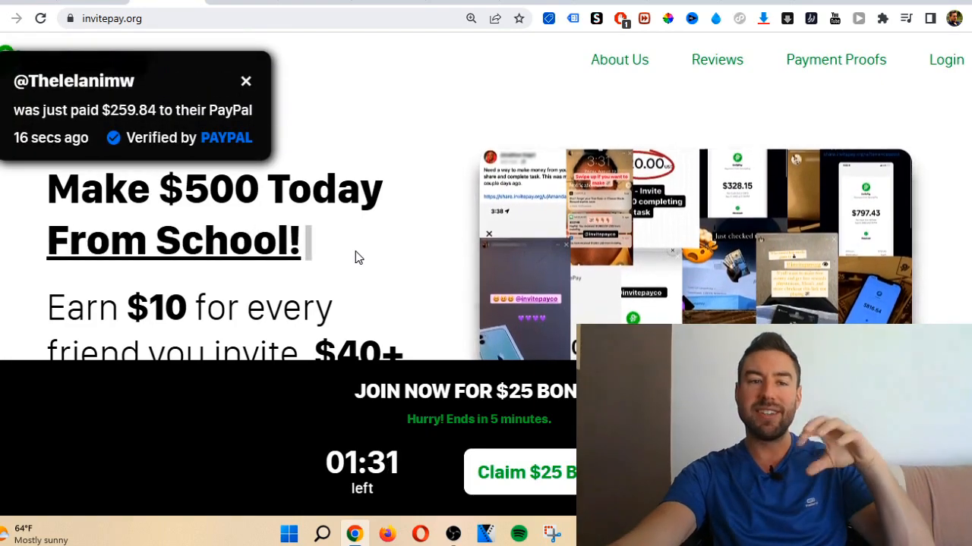
# Scroll through WeWealth's three Here's How to Begin steps and back to the headline.
pyautogui.scroll(-3)
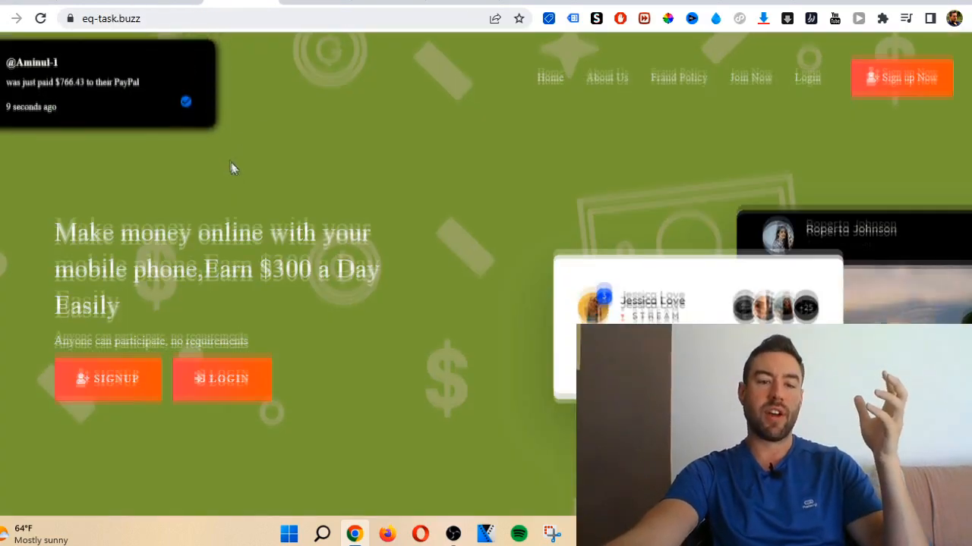
pyautogui.scroll(-3)
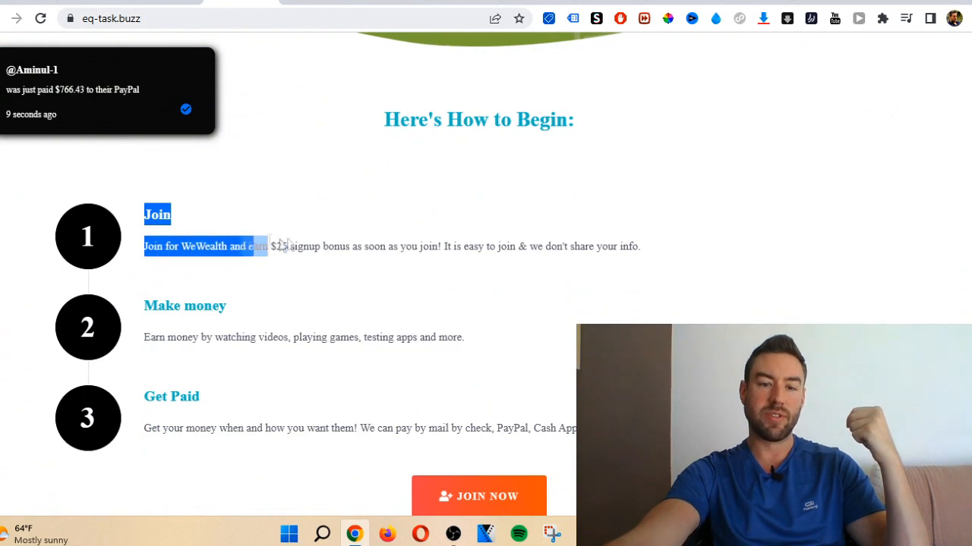
pyautogui.scroll(-3)
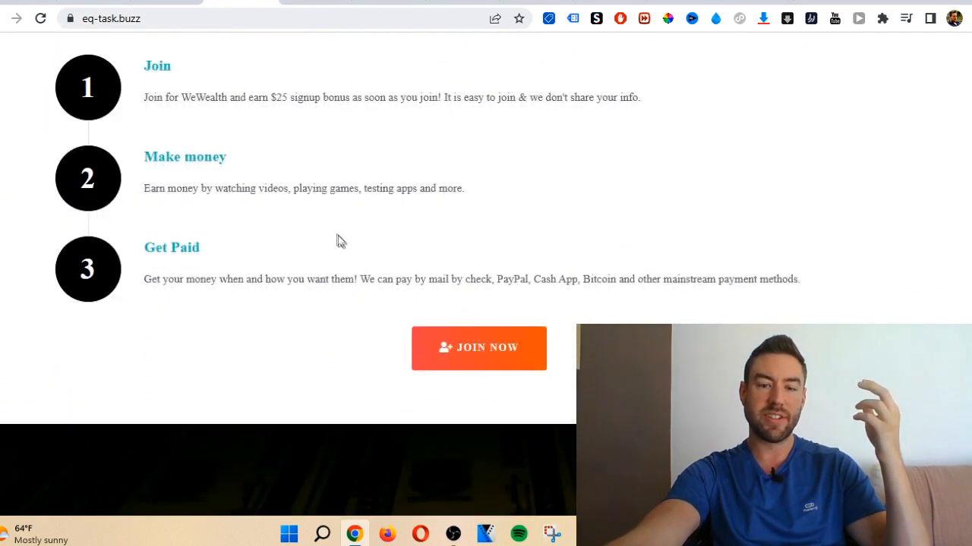
pyautogui.moveTo(462, 191)
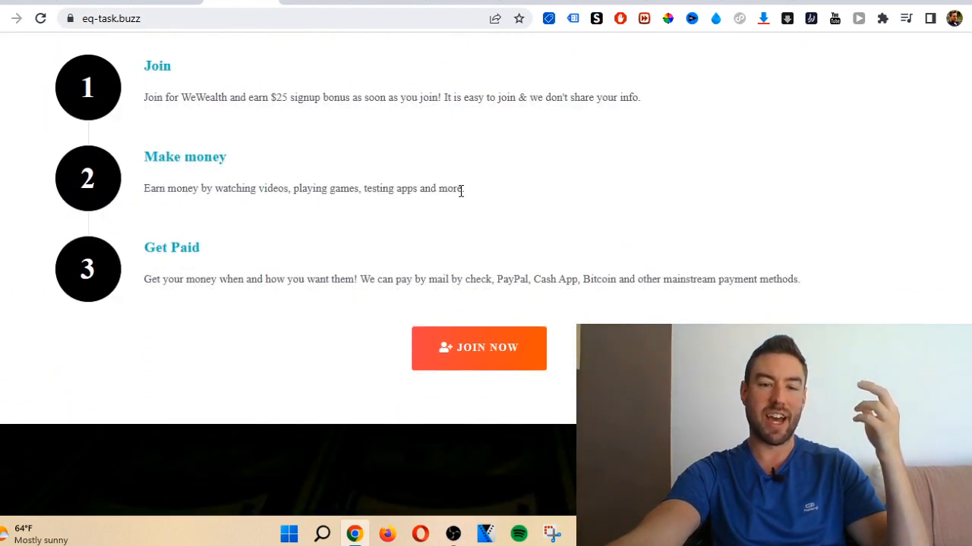
pyautogui.scroll(3)
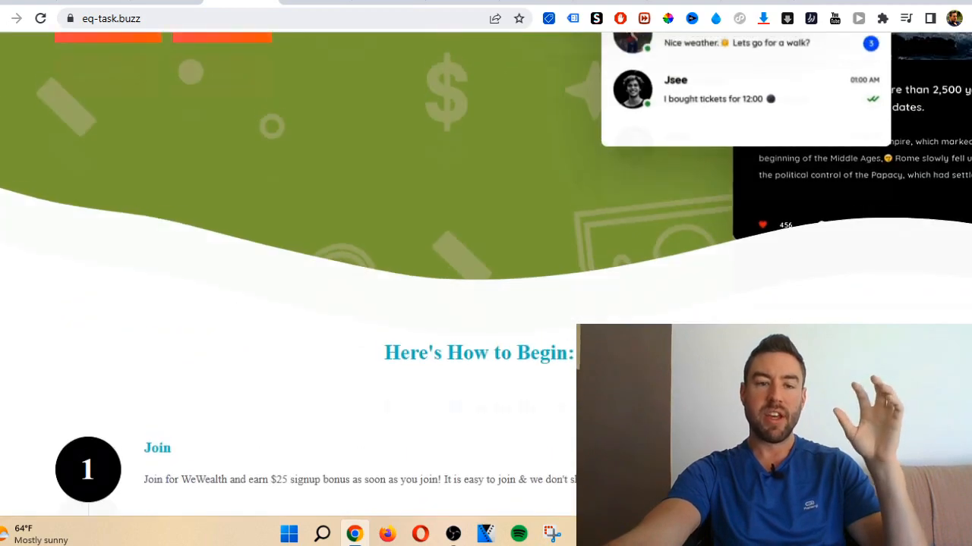
pyautogui.scroll(3)
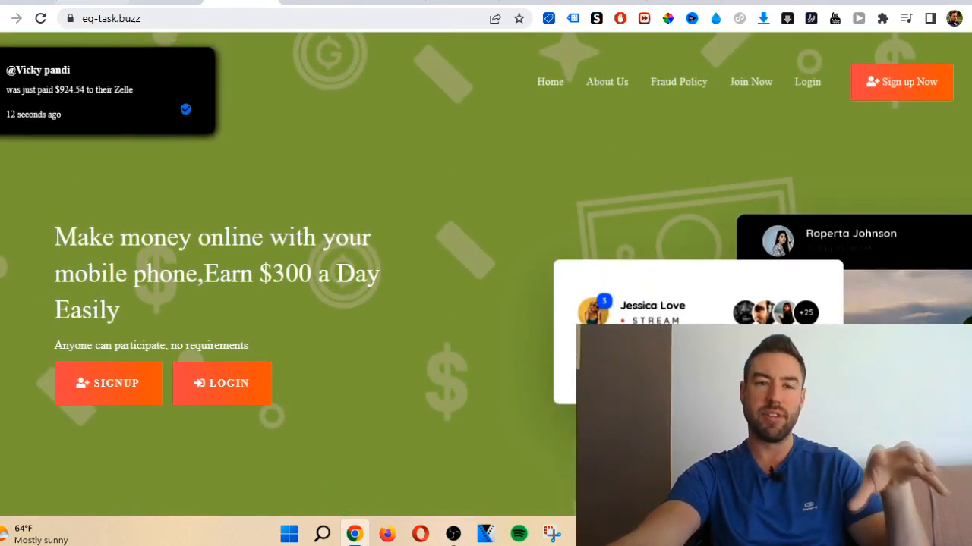
# Review the who.is record for invitepay.org, highlighting NameCheap registrar and the 2022-08-16 registration date.
pyautogui.click(112, 18)
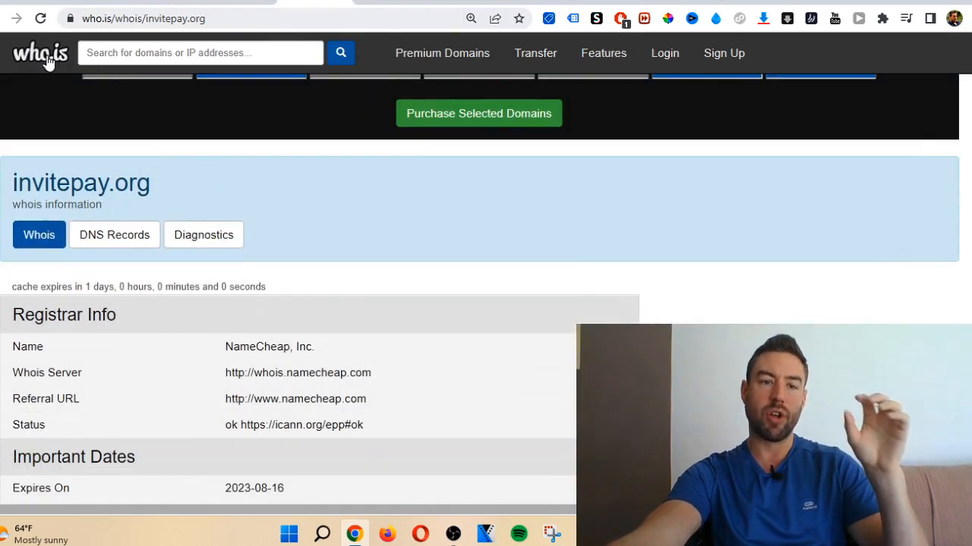
pyautogui.moveTo(266, 148)
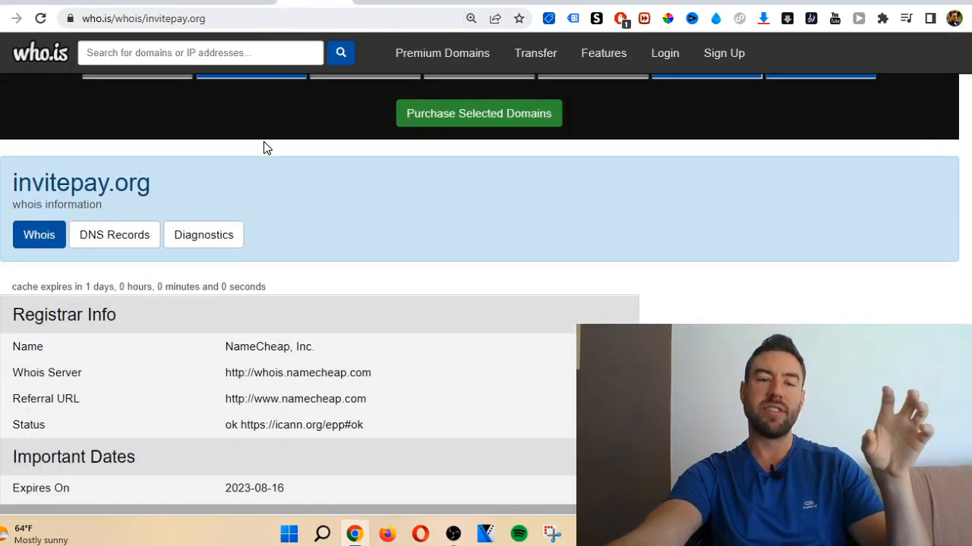
pyautogui.scroll(3)
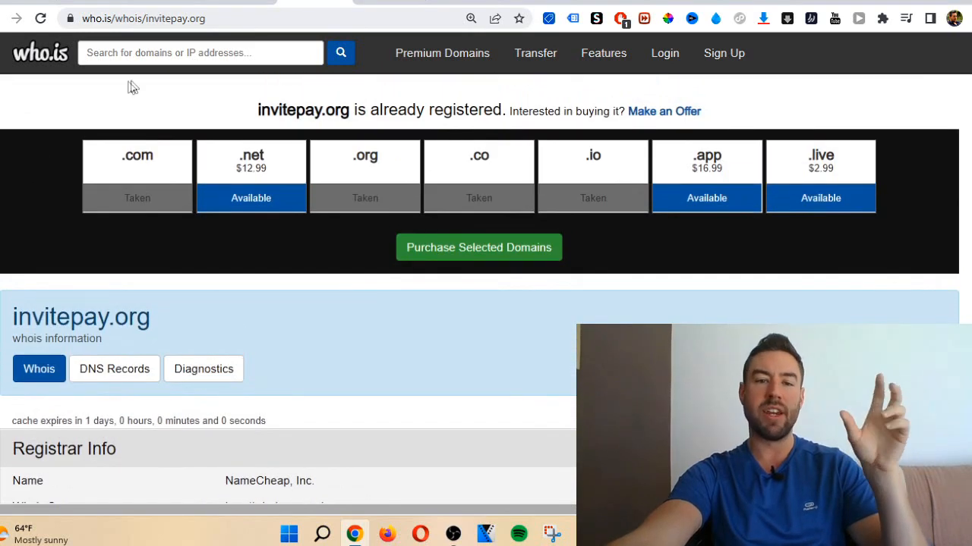
pyautogui.moveTo(113, 155)
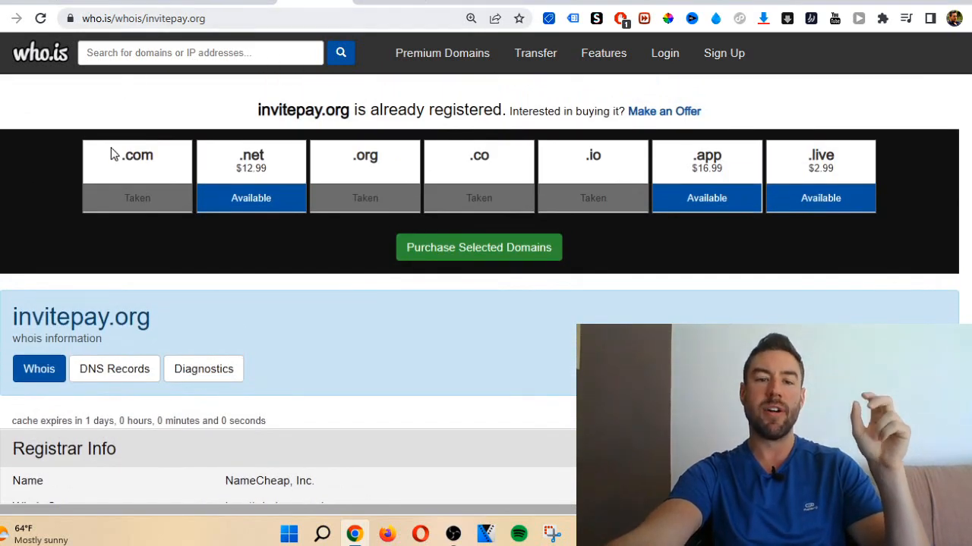
pyautogui.moveTo(68, 140)
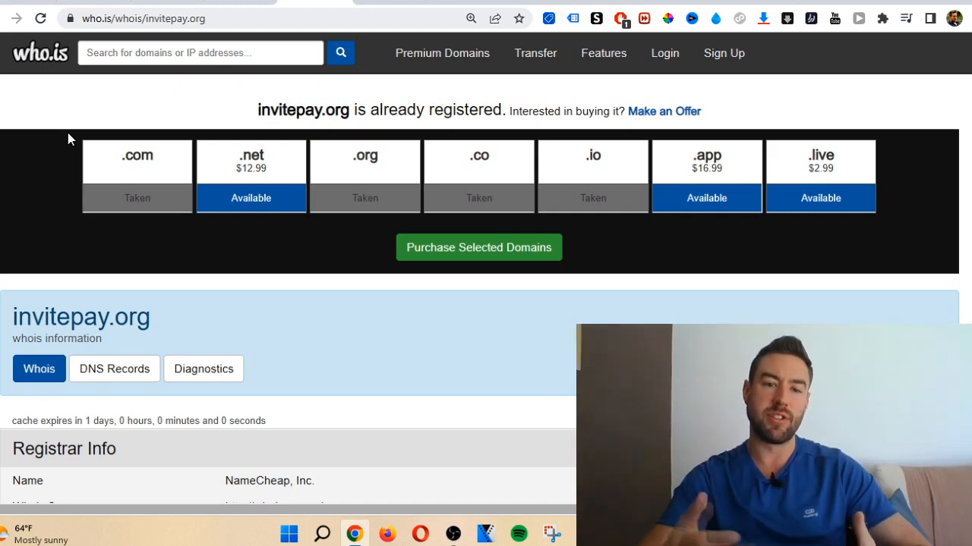
pyautogui.scroll(-3)
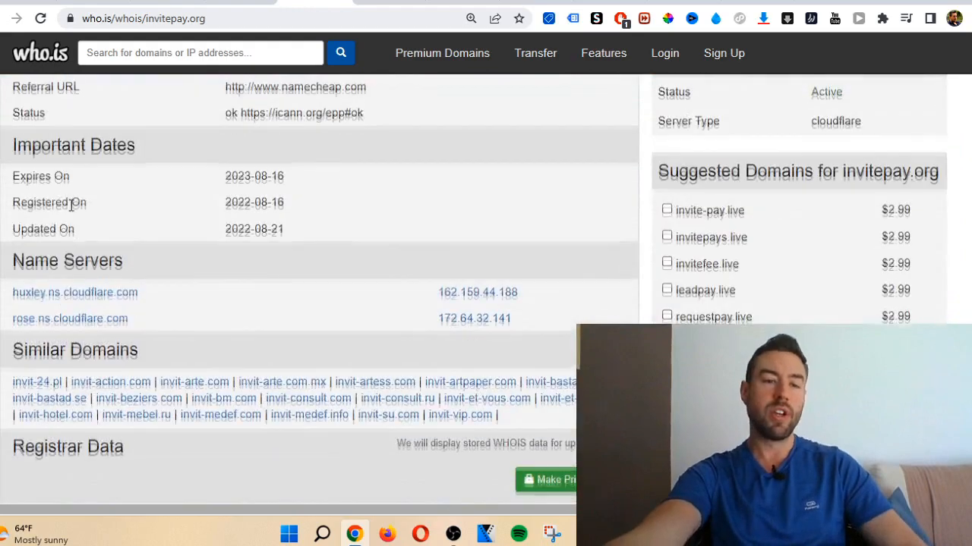
pyautogui.scroll(3)
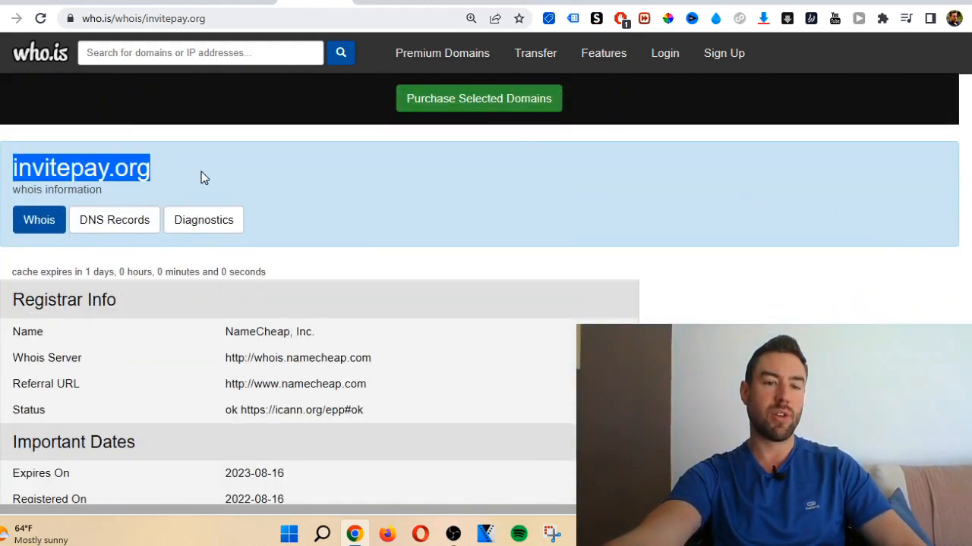
pyautogui.scroll(-3)
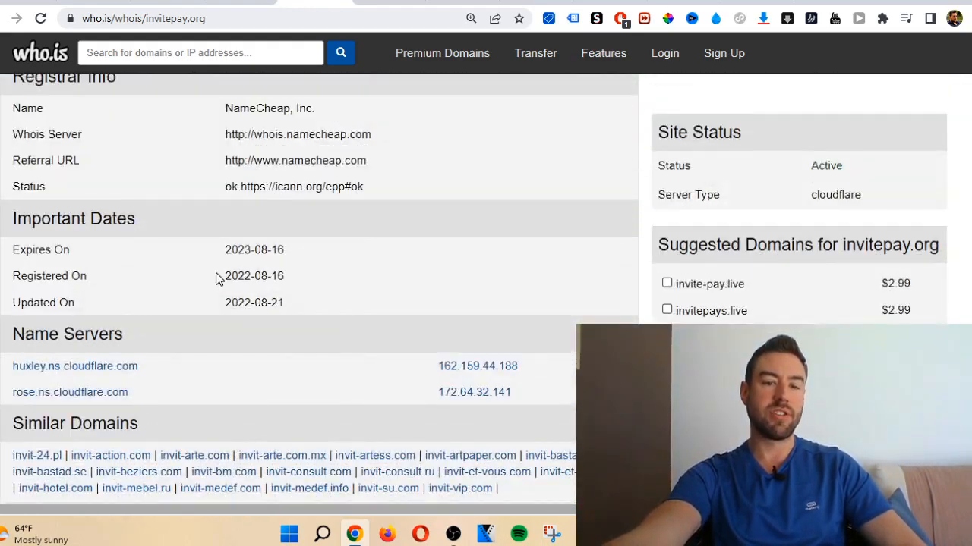
pyautogui.doubleClick(254, 276)
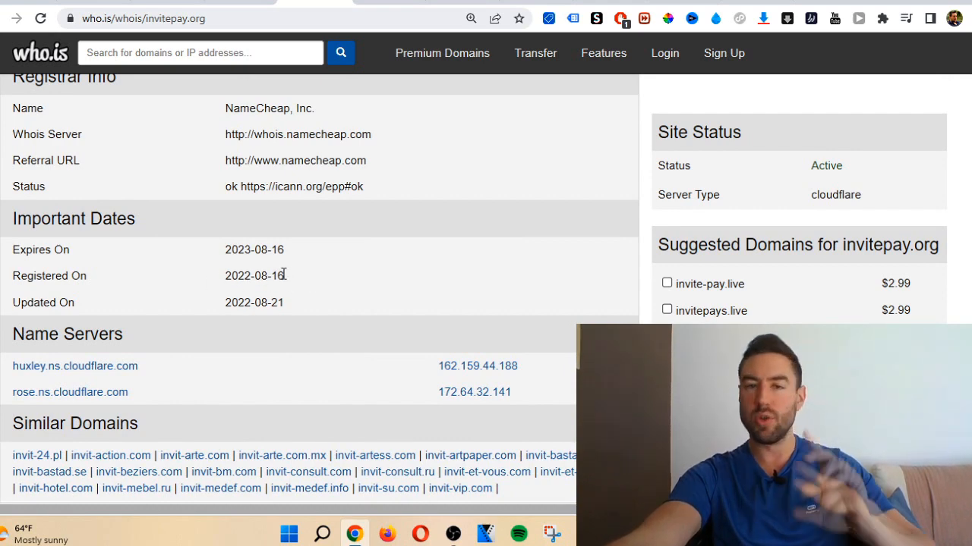
pyautogui.moveTo(303, 281)
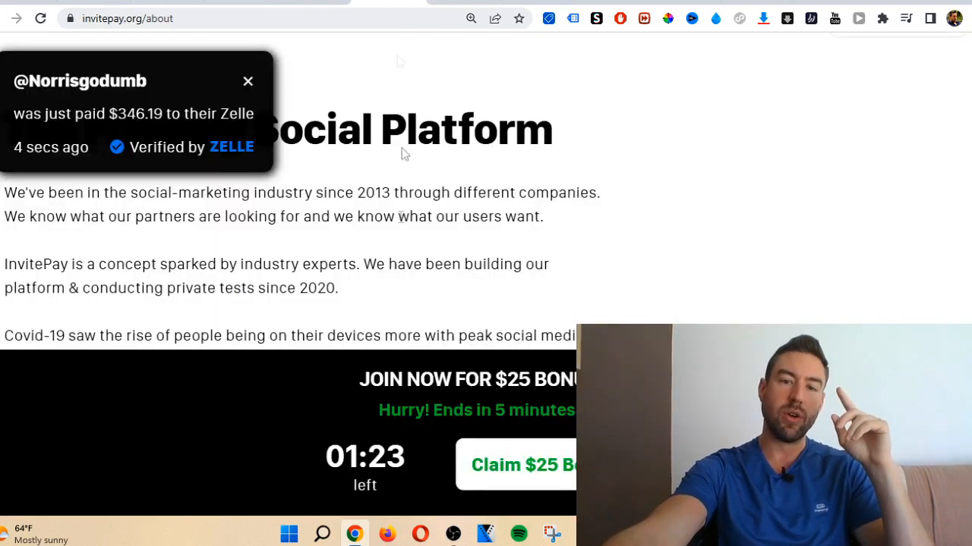
pyautogui.click(247, 82)
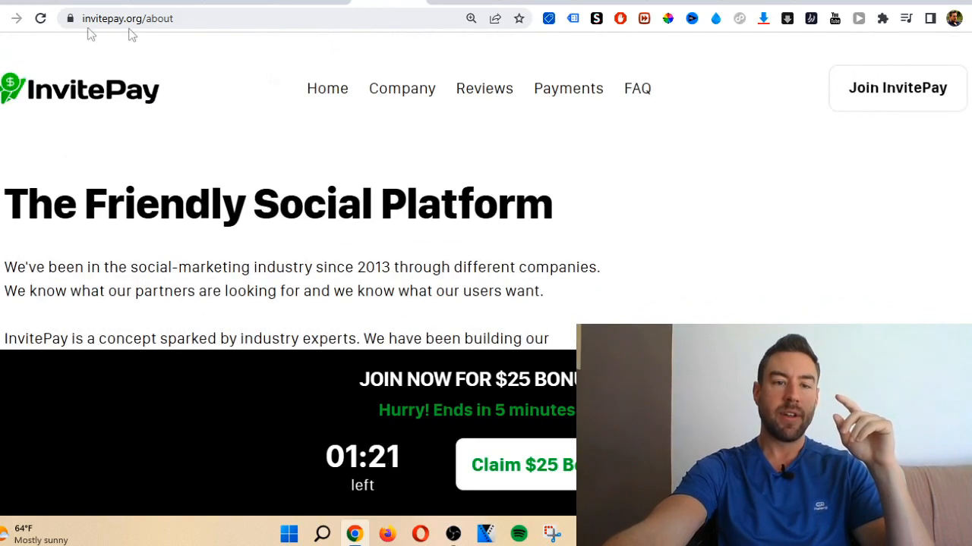
pyautogui.scroll(-3)
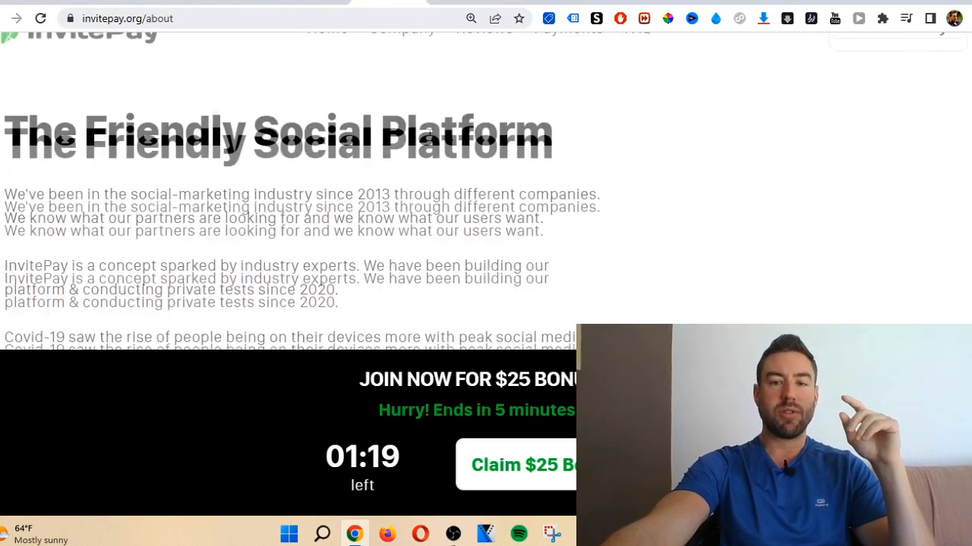
pyautogui.scroll(3)
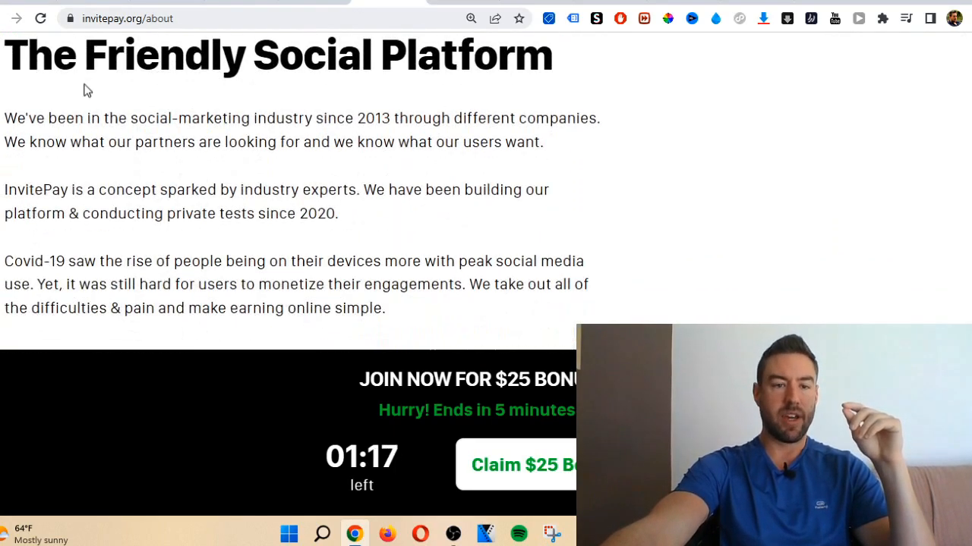
pyautogui.scroll(-3)
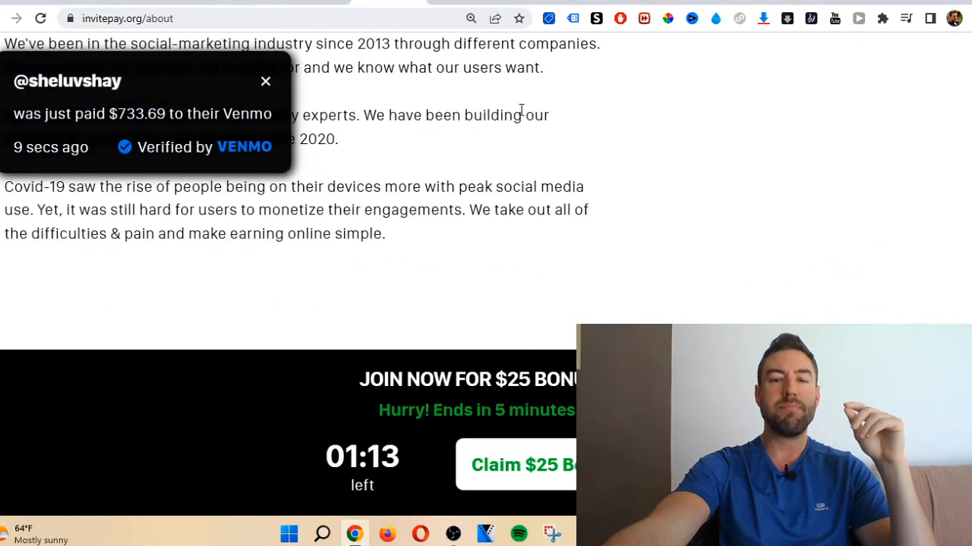
pyautogui.click(264, 80)
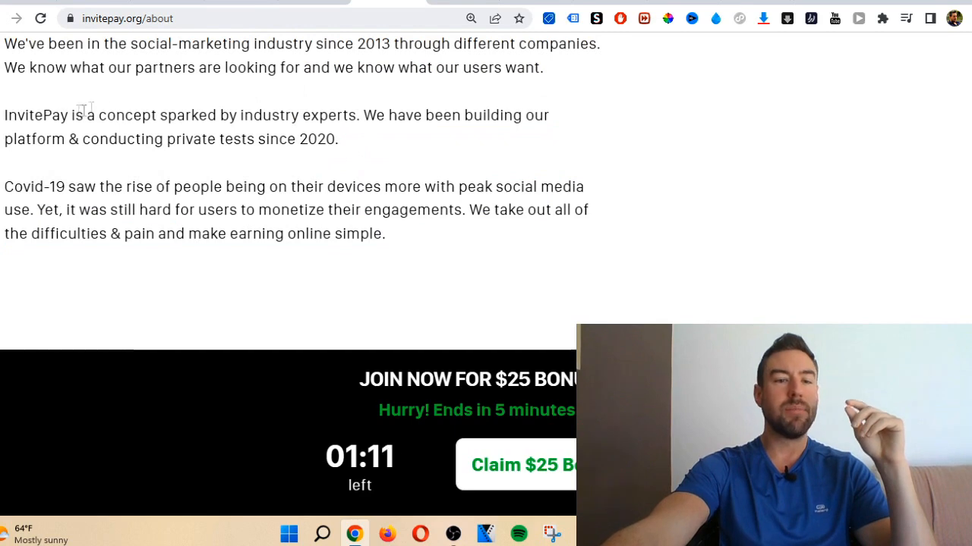
pyautogui.moveTo(14, 140); pyautogui.dragTo(337, 140)
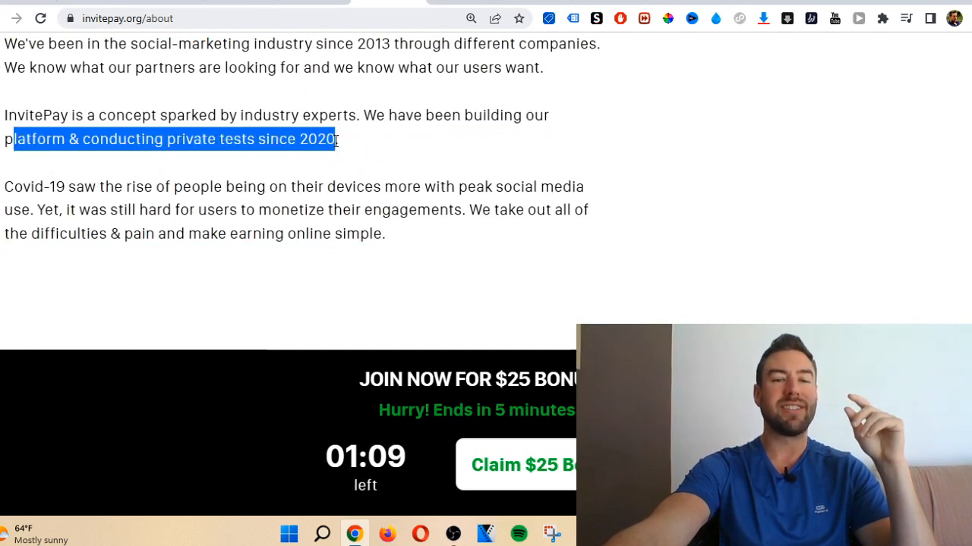
pyautogui.scroll(3)
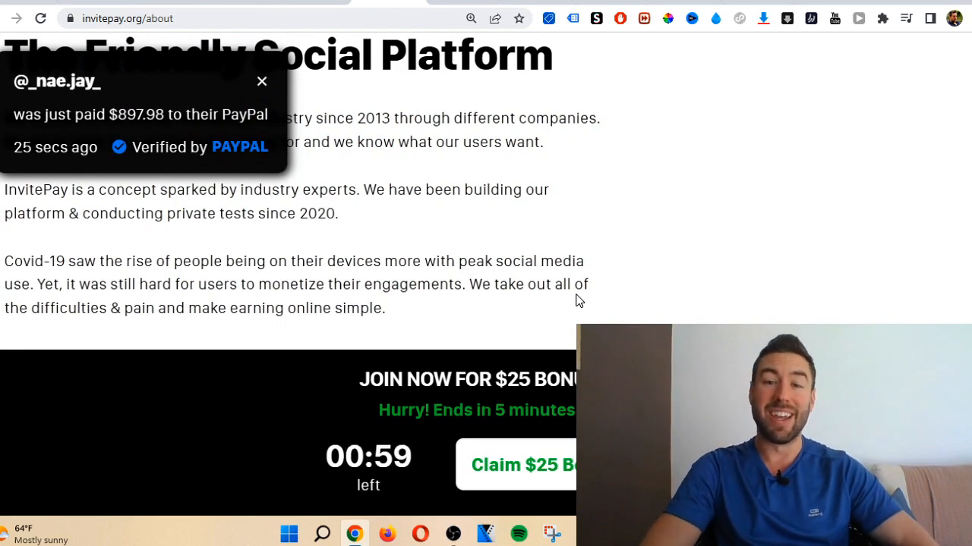
pyautogui.click(261, 82)
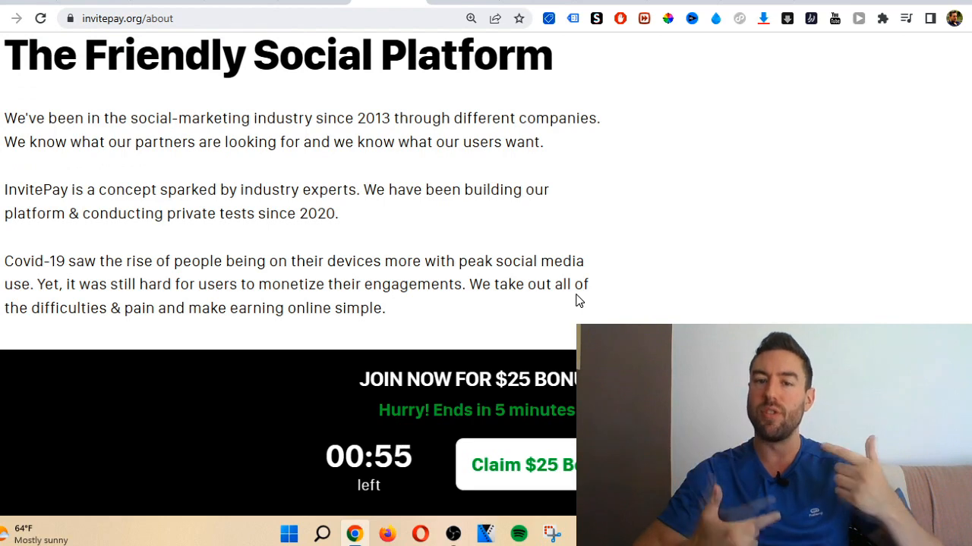
pyautogui.moveTo(393, 157)
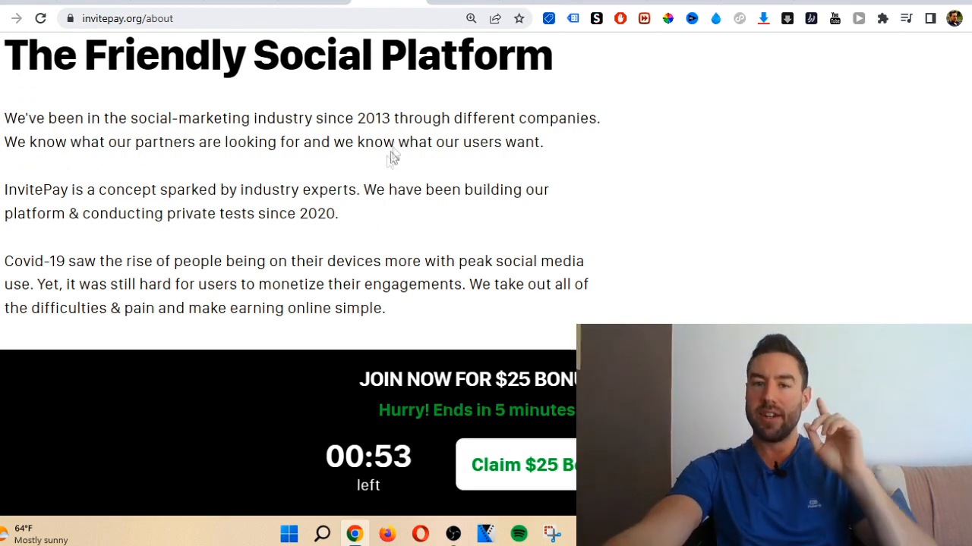
# View the InvitePay Payment Proofs page and select the note that user profiles are blurred.
pyautogui.click(568, 88)
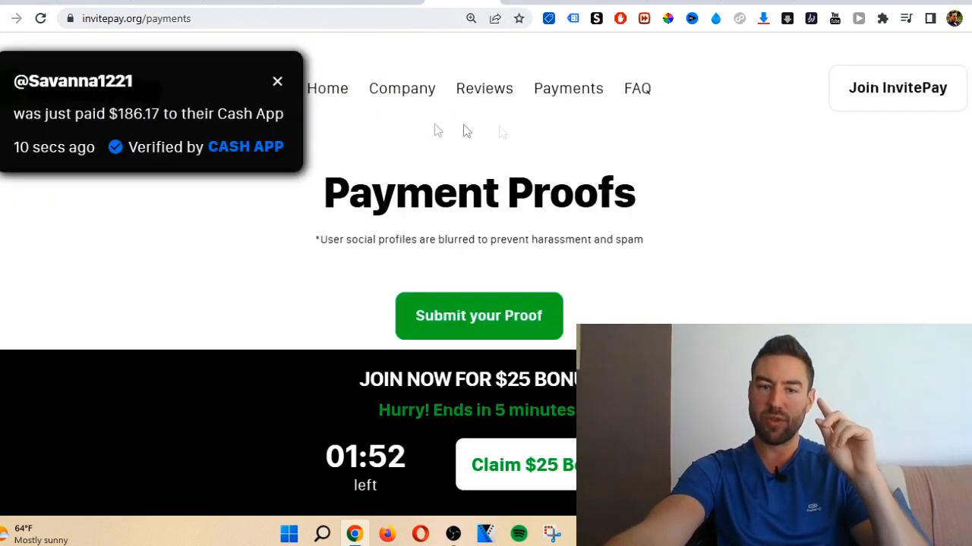
pyautogui.click(276, 82)
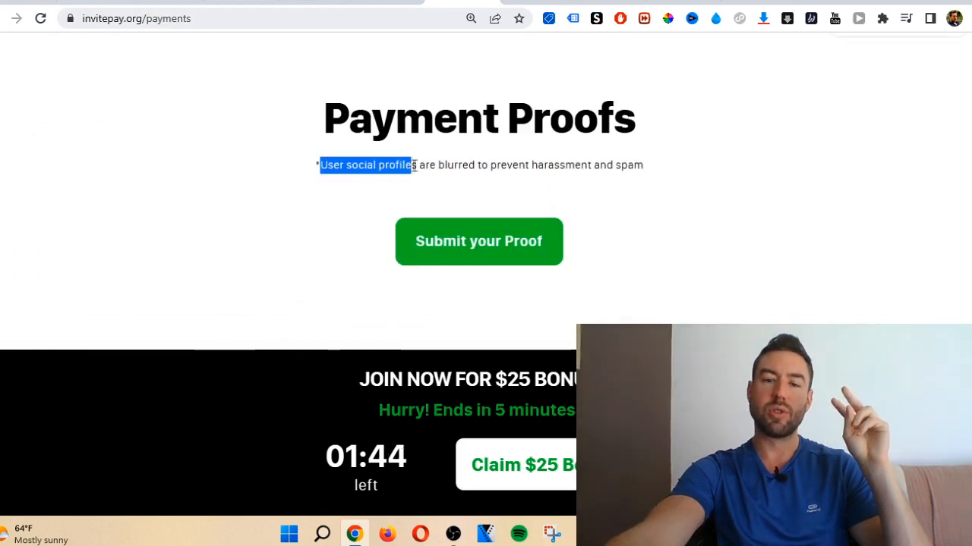
pyautogui.moveTo(410, 164); pyautogui.dragTo(477, 164)
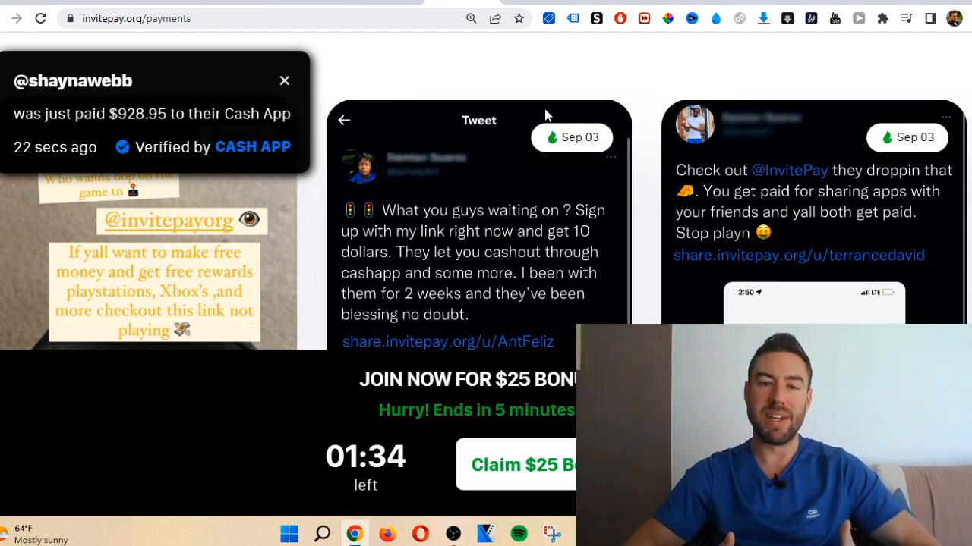
pyautogui.click(285, 80)
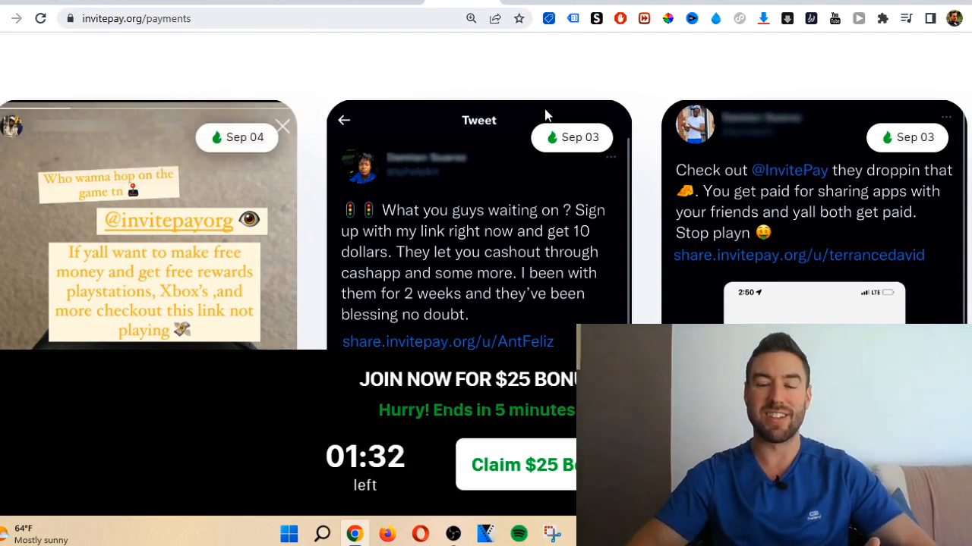
pyautogui.moveTo(387, 179)
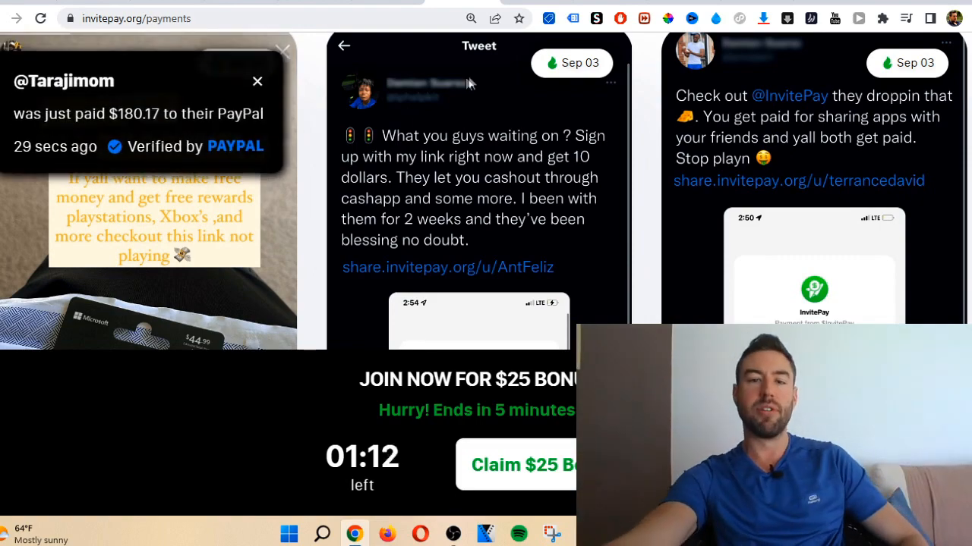
pyautogui.moveTo(443, 155)
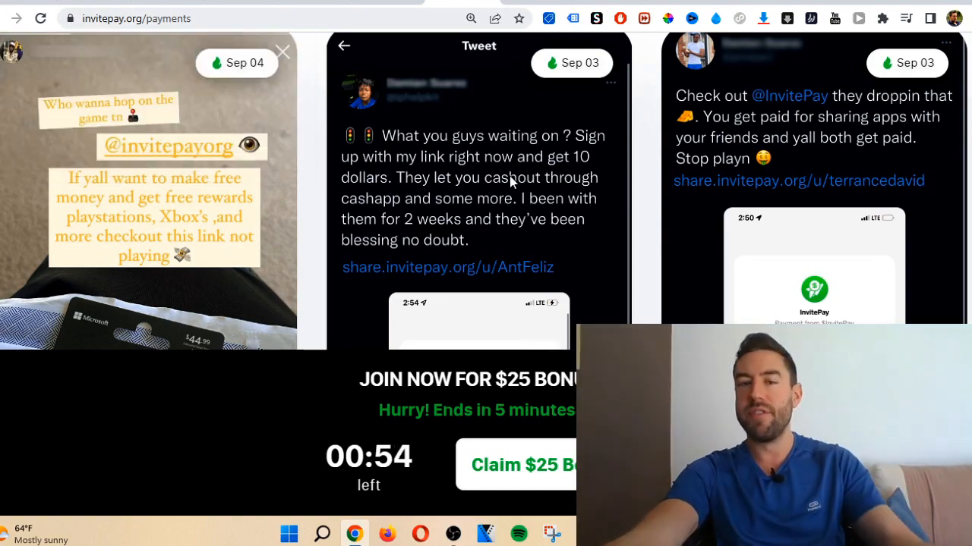
# Scroll through the posted payout screenshots, including the $1,930.00 cash-out and Zelle notices.
pyautogui.scroll(-3)
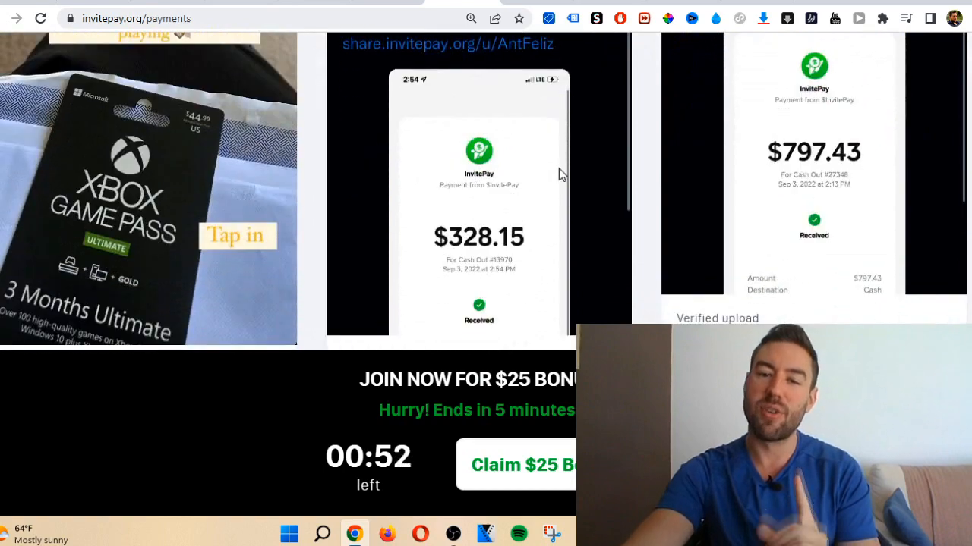
pyautogui.scroll(-3)
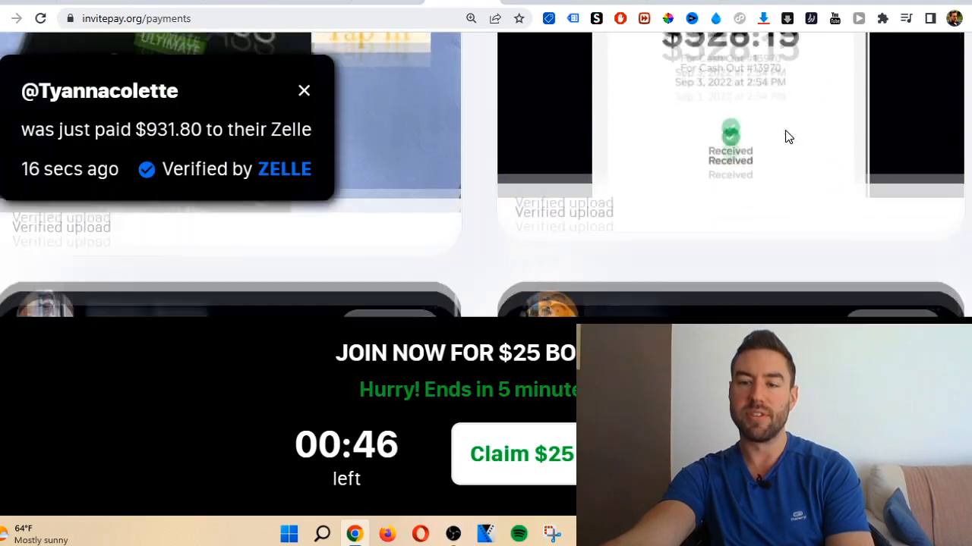
pyautogui.click(304, 91)
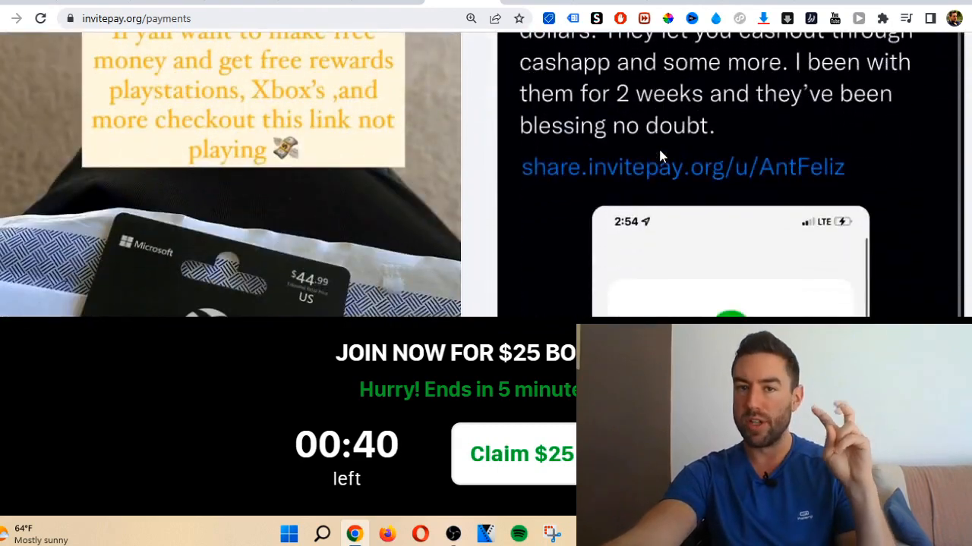
pyautogui.scroll(-3)
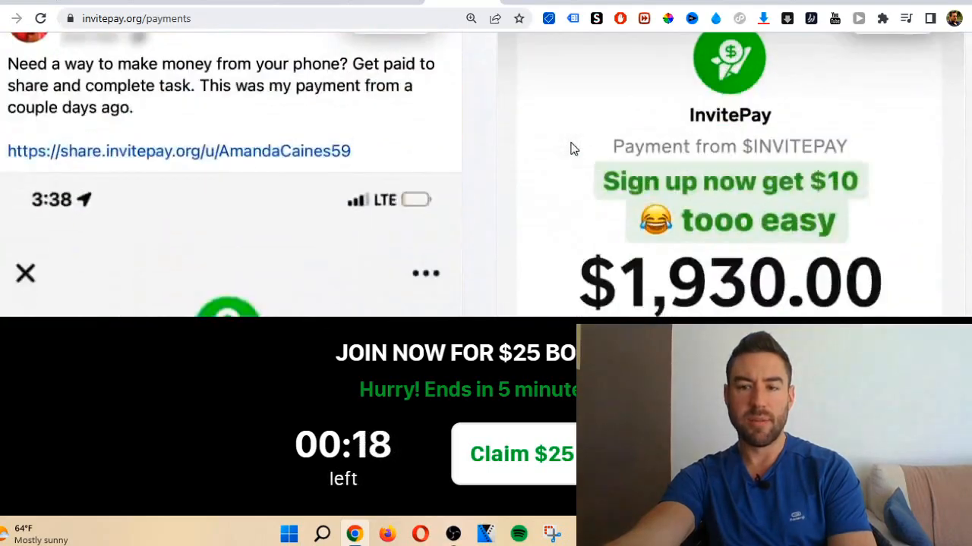
pyautogui.scroll(-3)
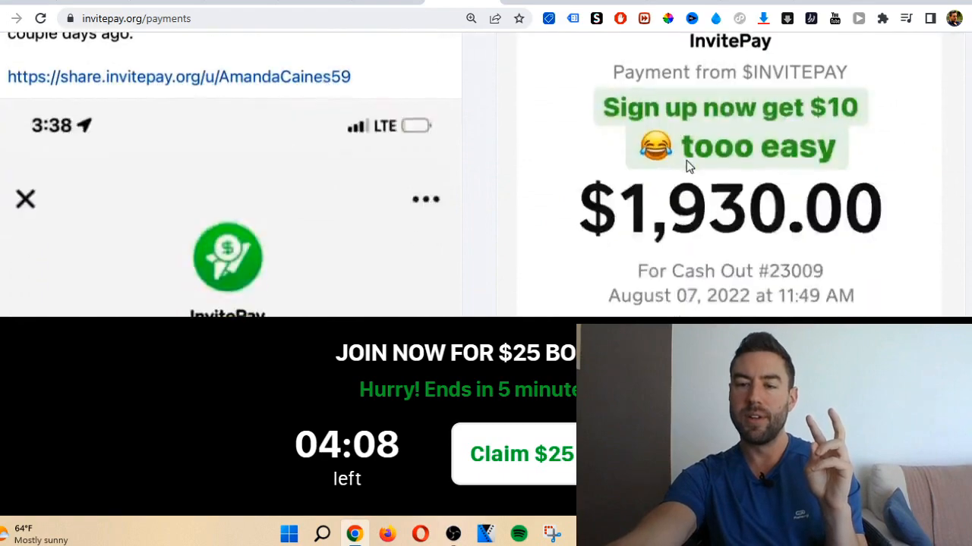
pyautogui.moveTo(762, 198)
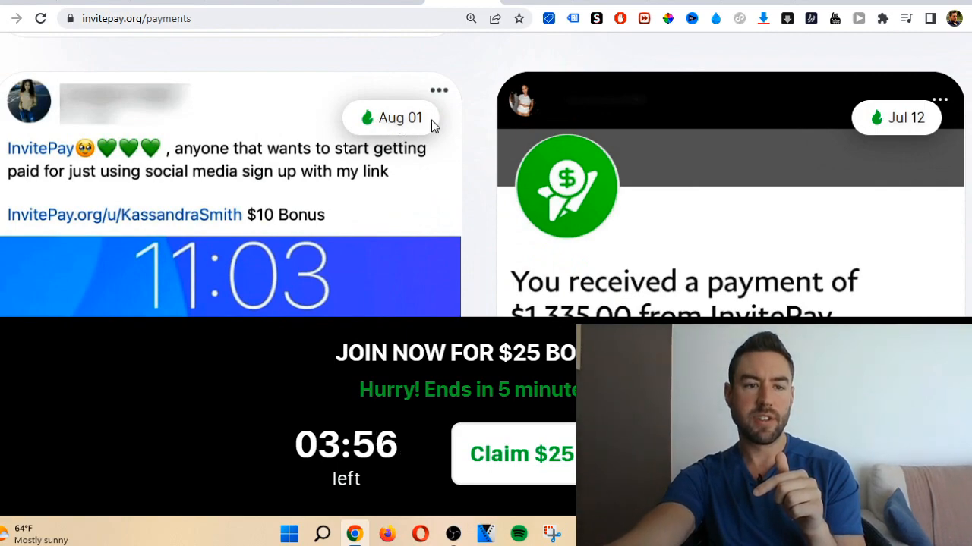
pyautogui.scroll(-3)
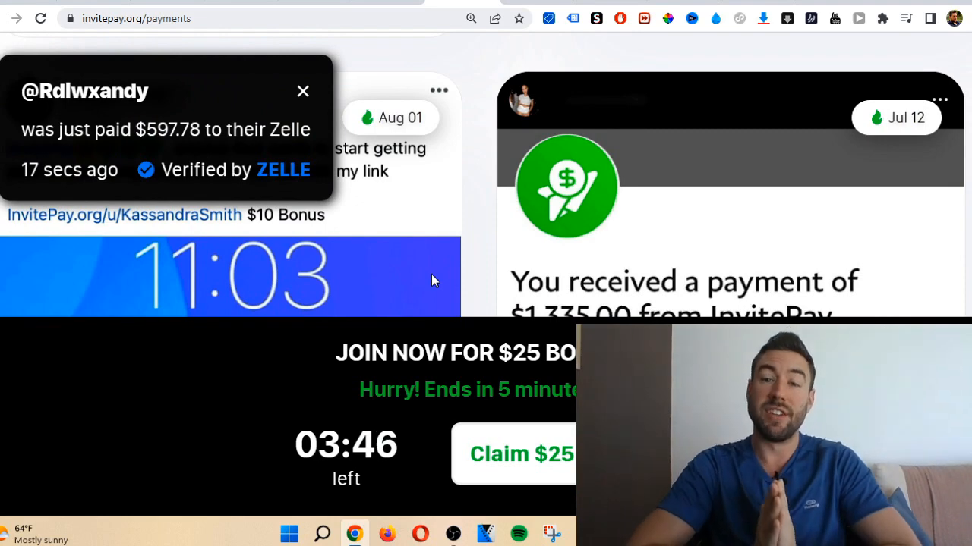
# Switch to the Sarahs Reviews YouTube channel and browse its Videos listing.
pyautogui.click(302, 91)
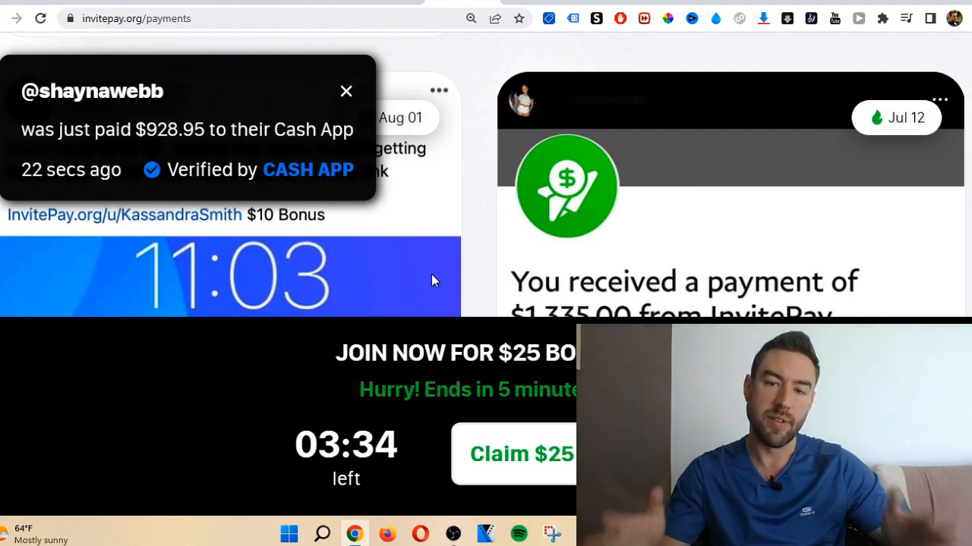
pyautogui.click(346, 91)
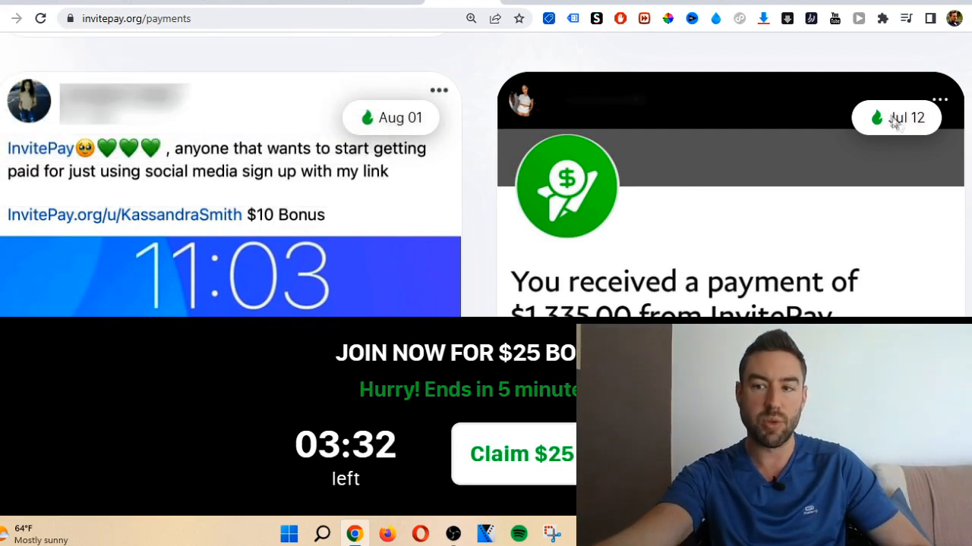
pyautogui.scroll(-3)
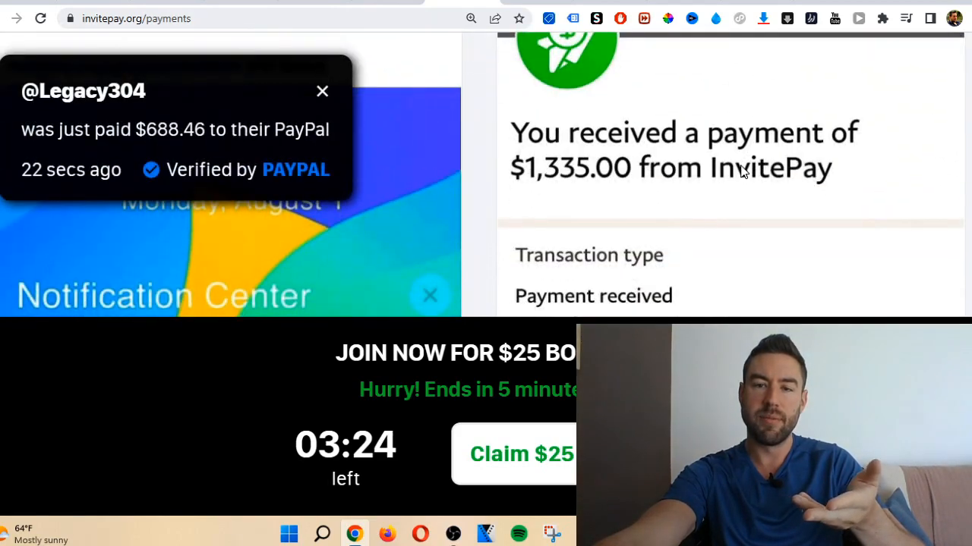
pyautogui.scroll(-3)
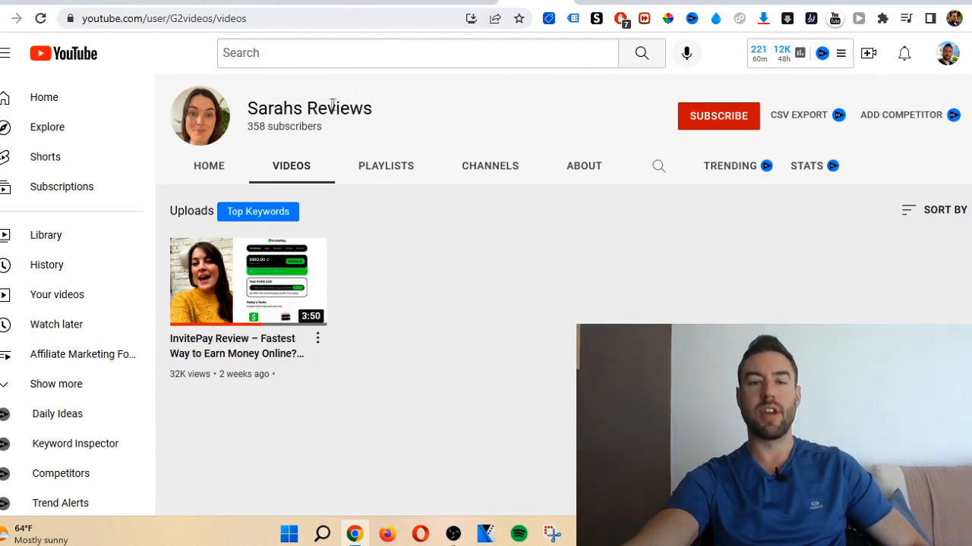
# Look at the channel's only upload, the InvitePay Review with 32K views from 2 weeks ago.
pyautogui.doubleClick(255, 126)
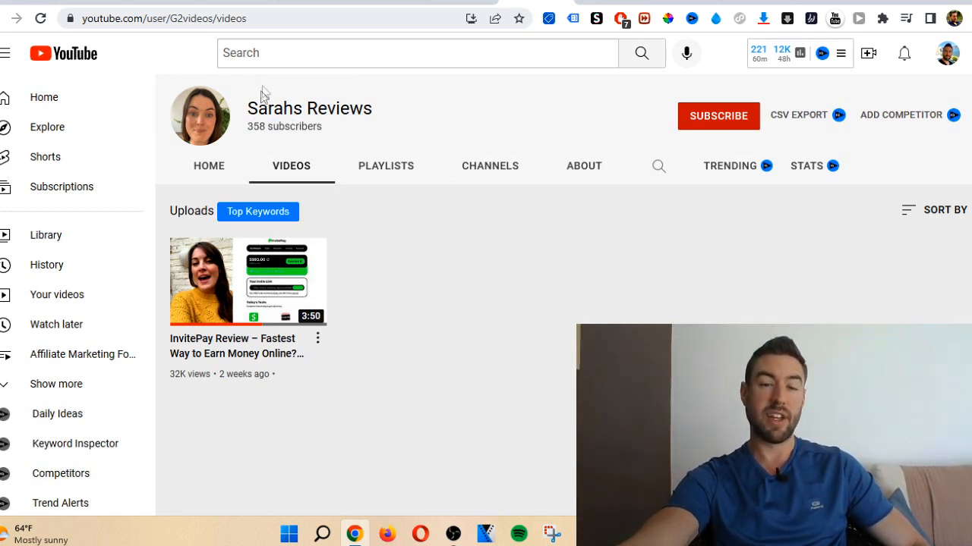
pyautogui.moveTo(280, 122)
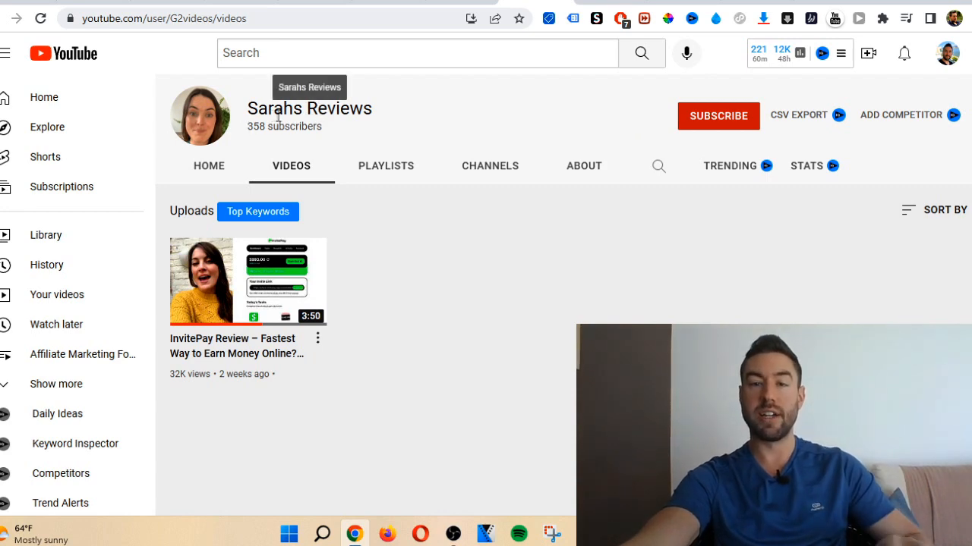
pyautogui.scroll(-3)
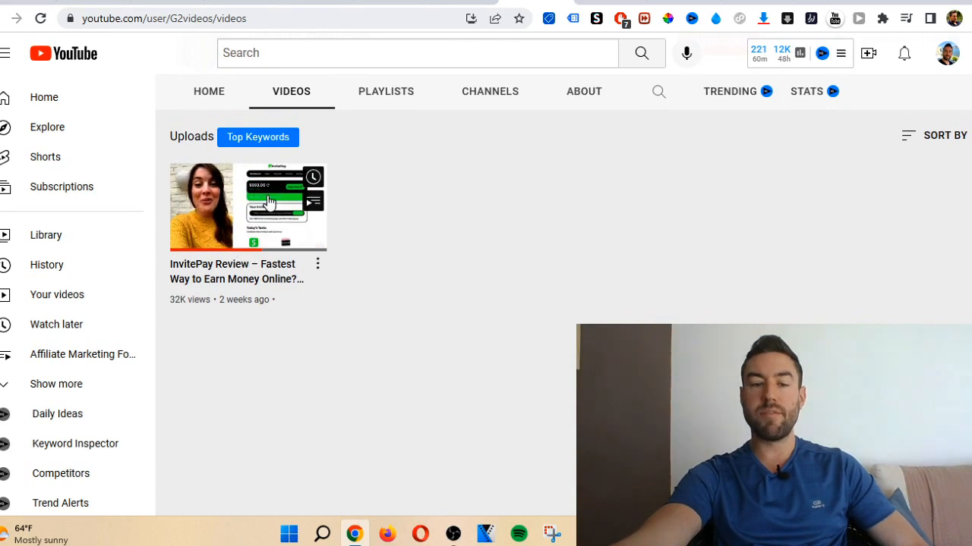
pyautogui.moveTo(478, 346)
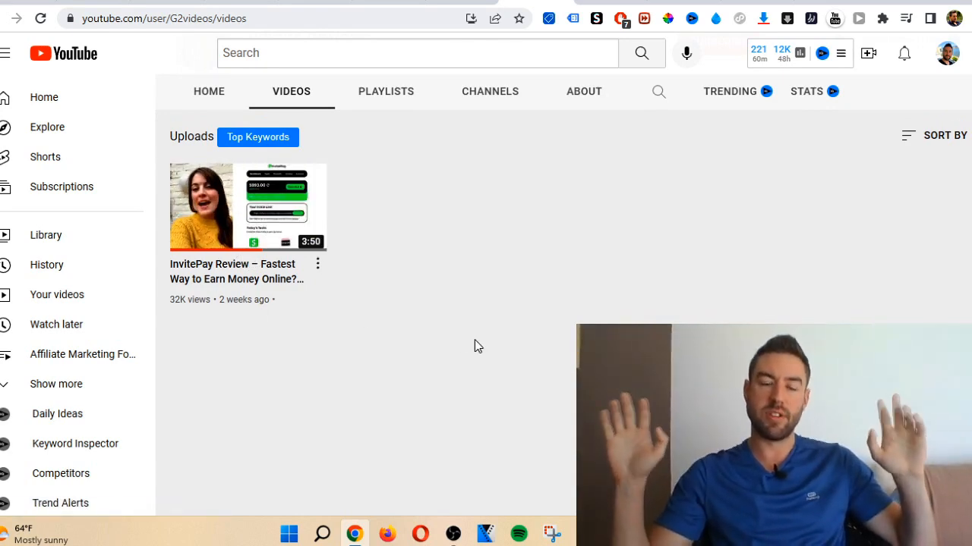
pyautogui.moveTo(439, 343)
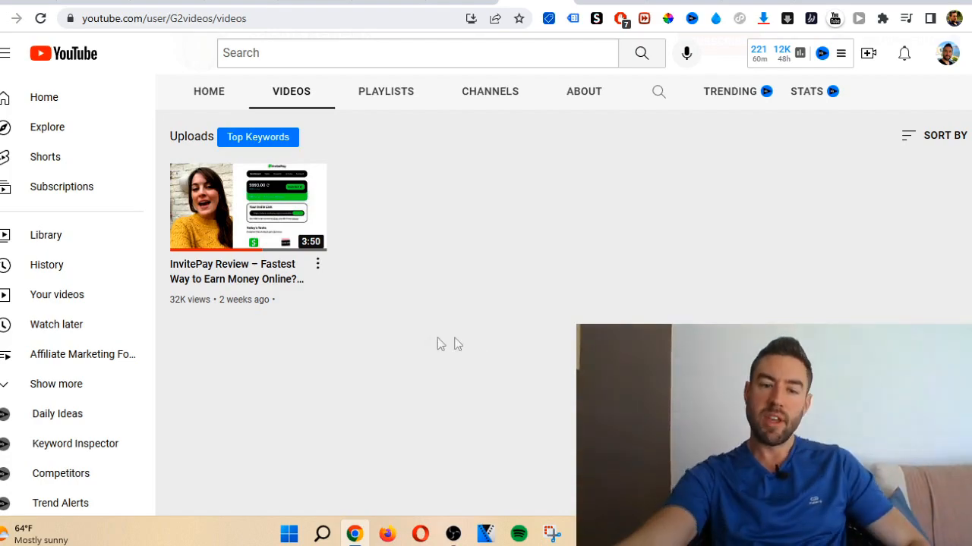
pyautogui.moveTo(209, 312)
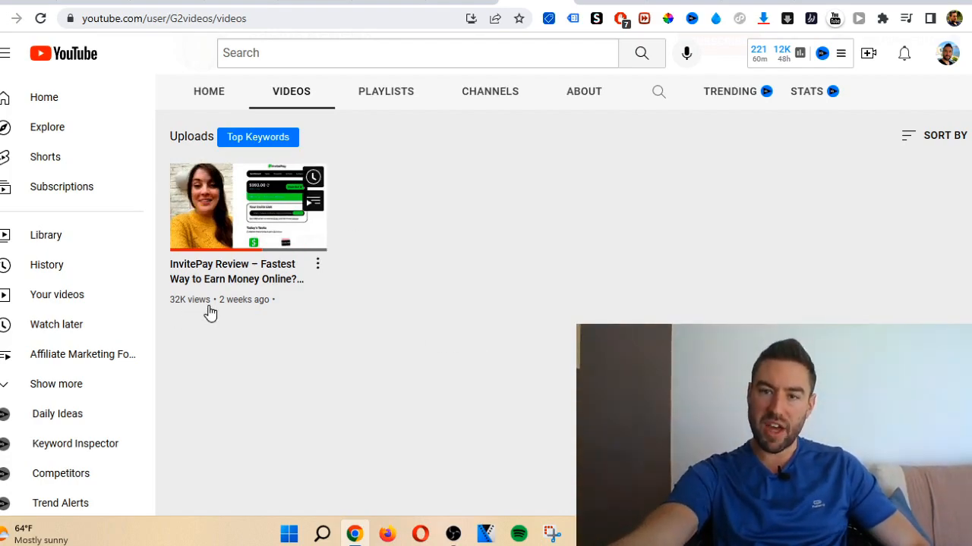
# Watch the InvitePay Review video and scroll its 32,779 views, 1.4K likes and 75 comments.
pyautogui.click(248, 206)
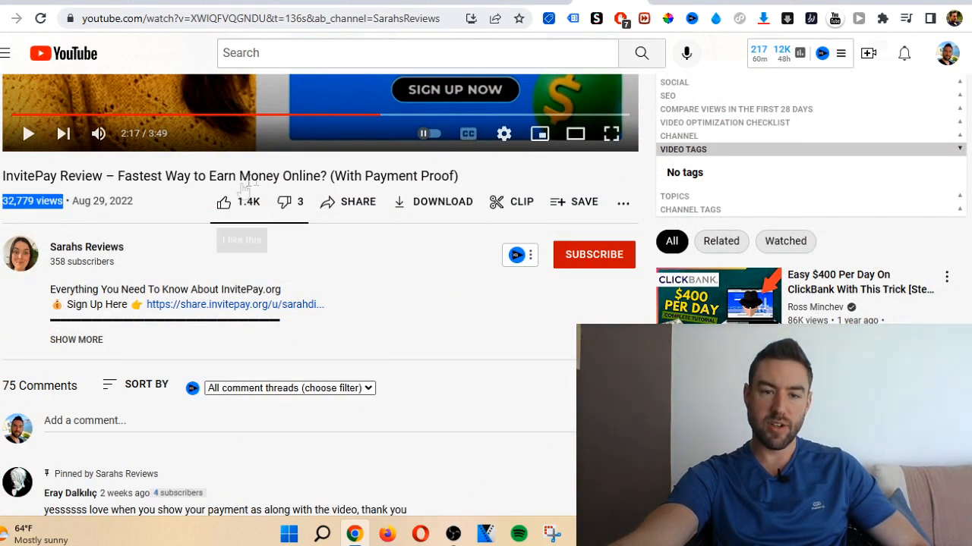
pyautogui.moveTo(140, 207)
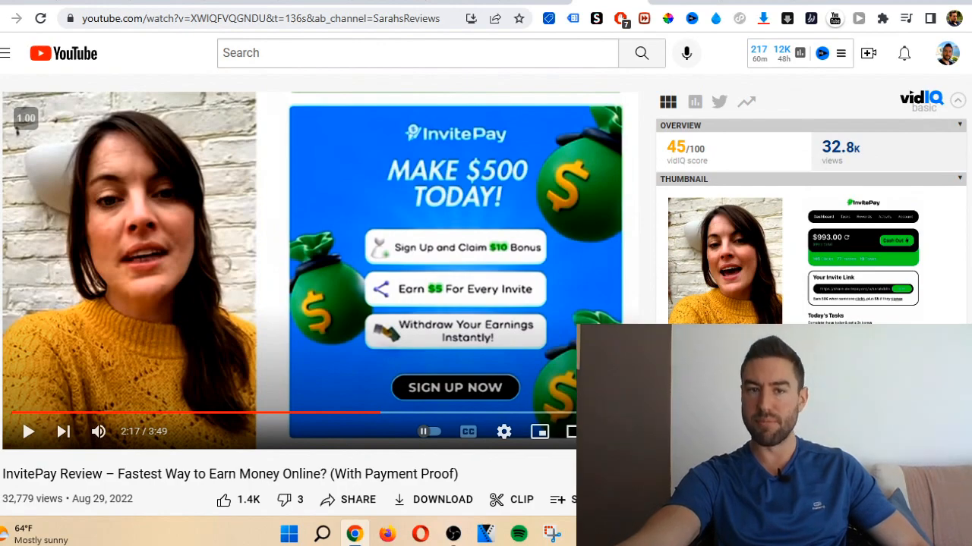
pyautogui.scroll(-3)
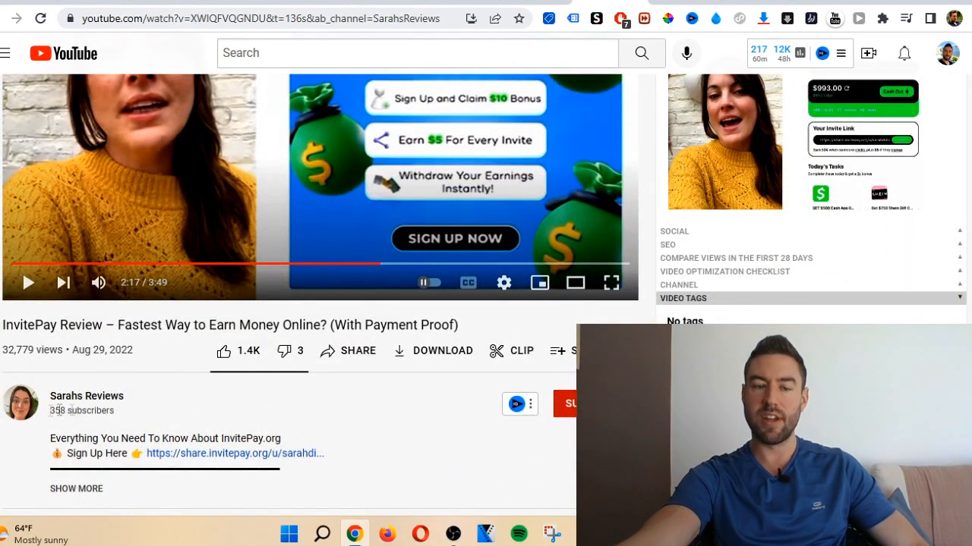
pyautogui.scroll(-3)
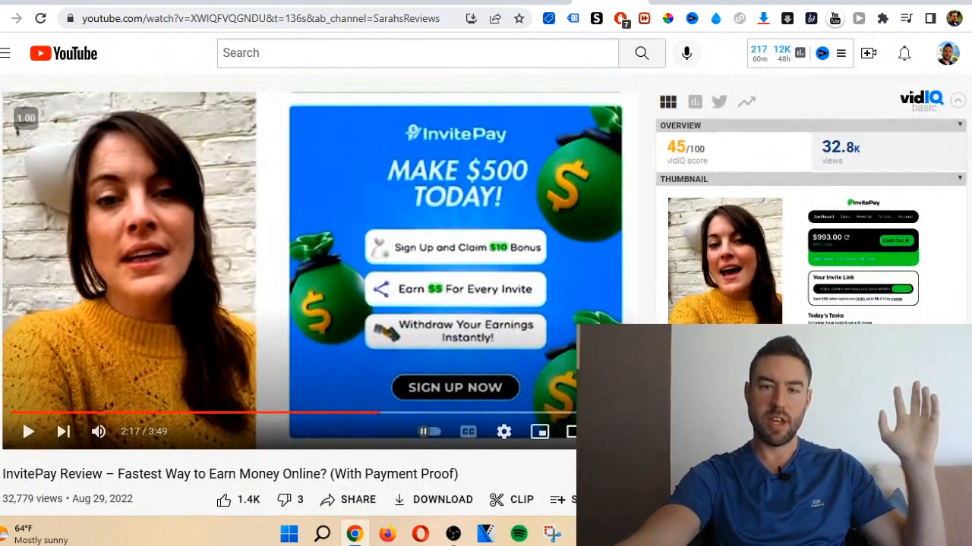
pyautogui.scroll(-3)
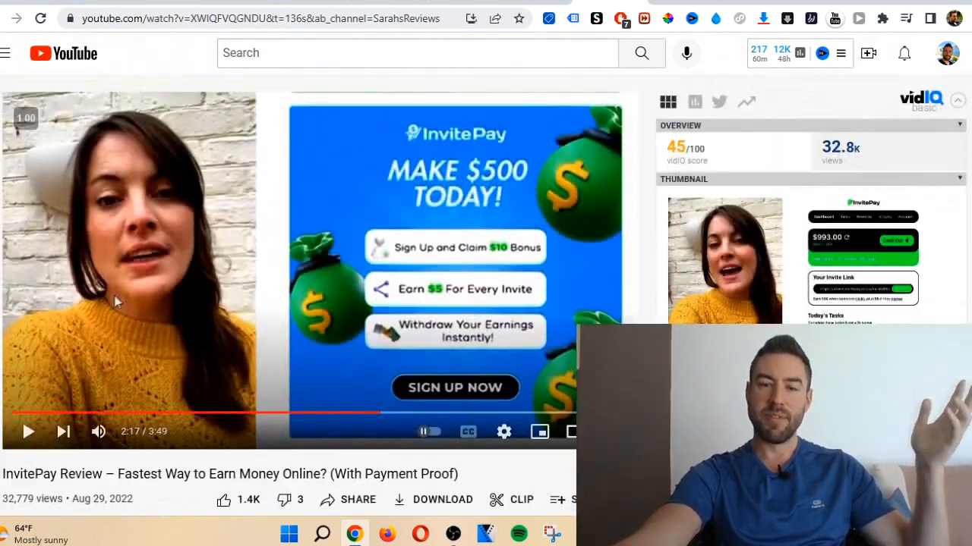
pyautogui.moveTo(280, 337)
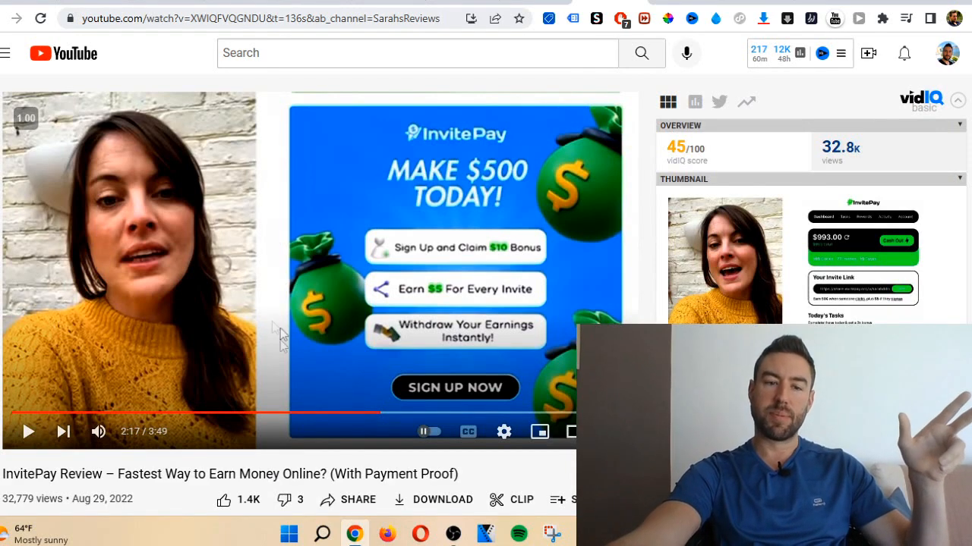
pyautogui.moveTo(252, 302)
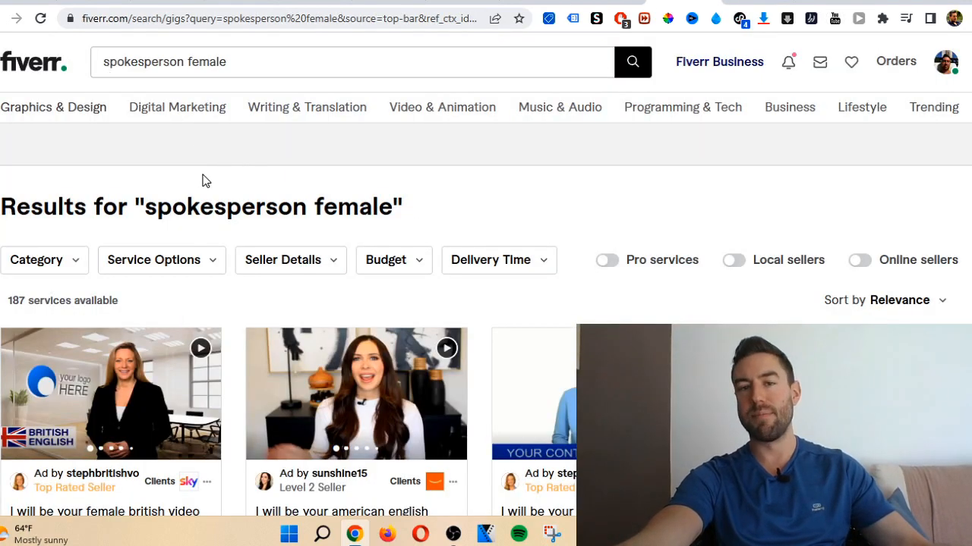
# Scroll through Fiverr's 'spokesperson female' gigs priced from $5 to $30.
pyautogui.scroll(-3)
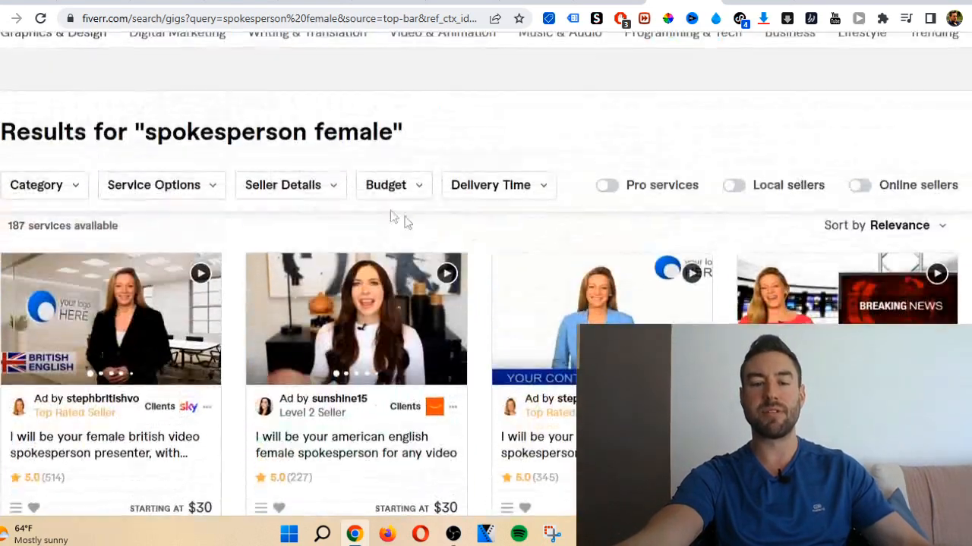
pyautogui.scroll(-3)
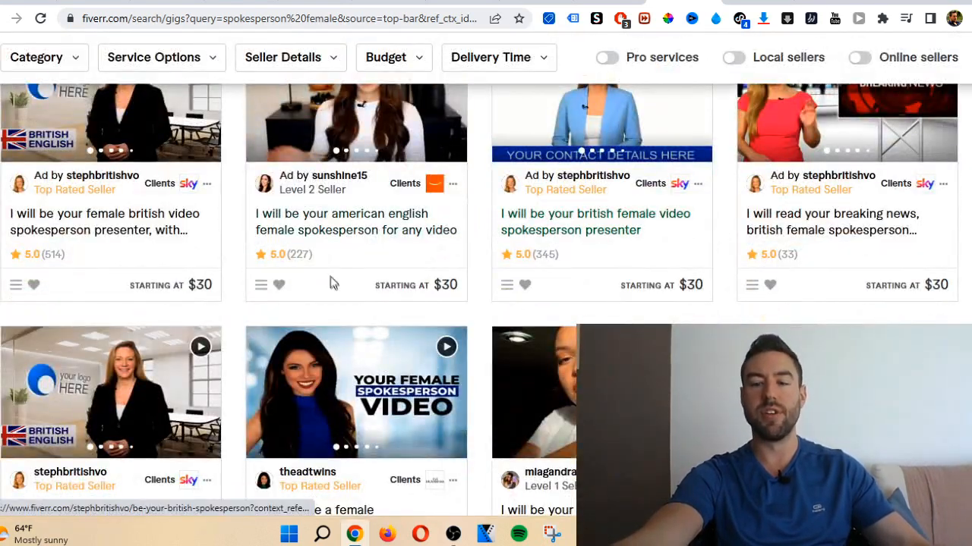
pyautogui.scroll(-3)
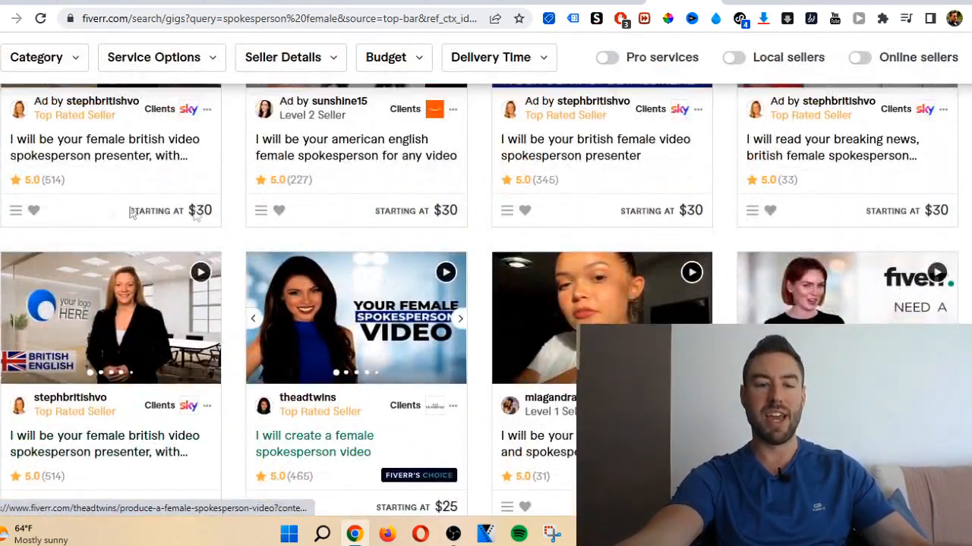
pyautogui.scroll(-3)
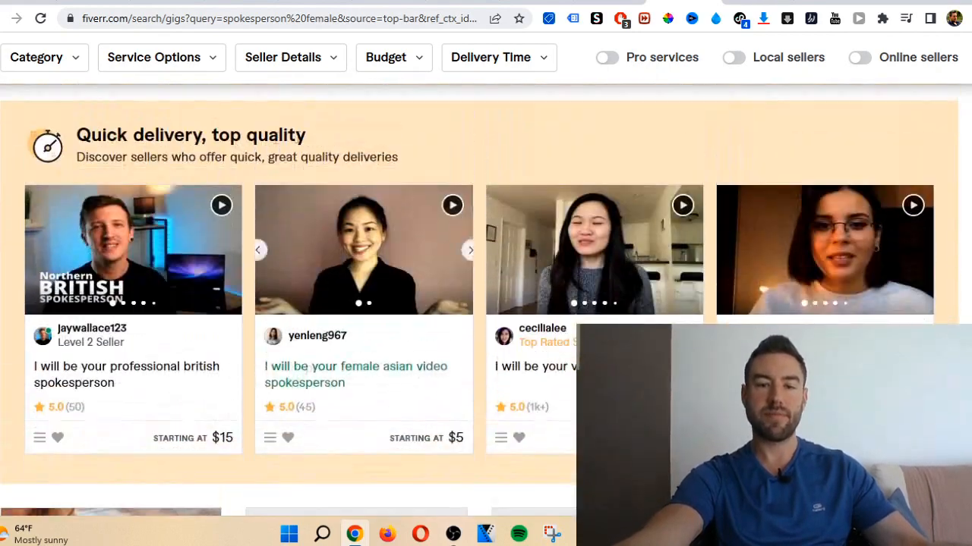
pyautogui.scroll(-3)
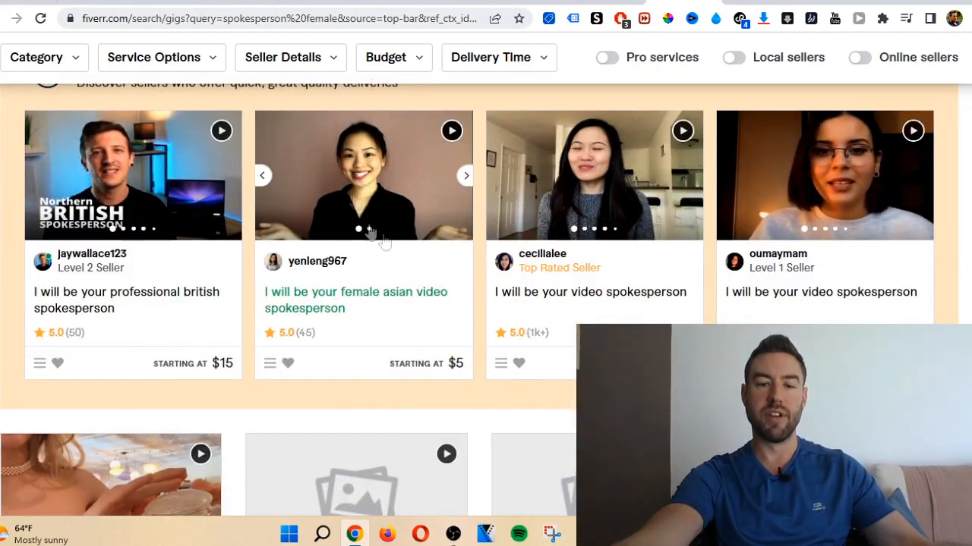
pyautogui.moveTo(402, 284)
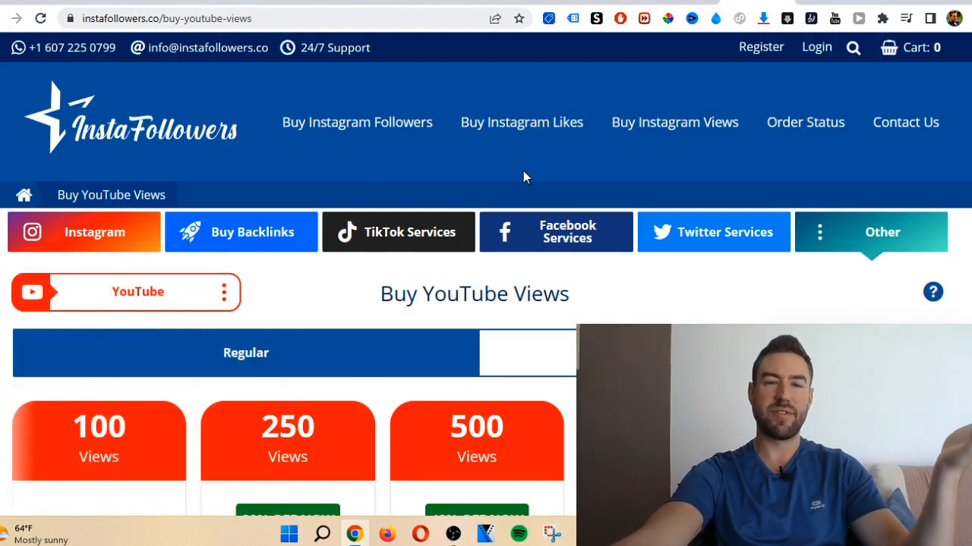
# Scroll the Instafollowers YouTube views packages, from $0.70 per 100 to $3.00 per 1000.
pyautogui.scroll(-3)
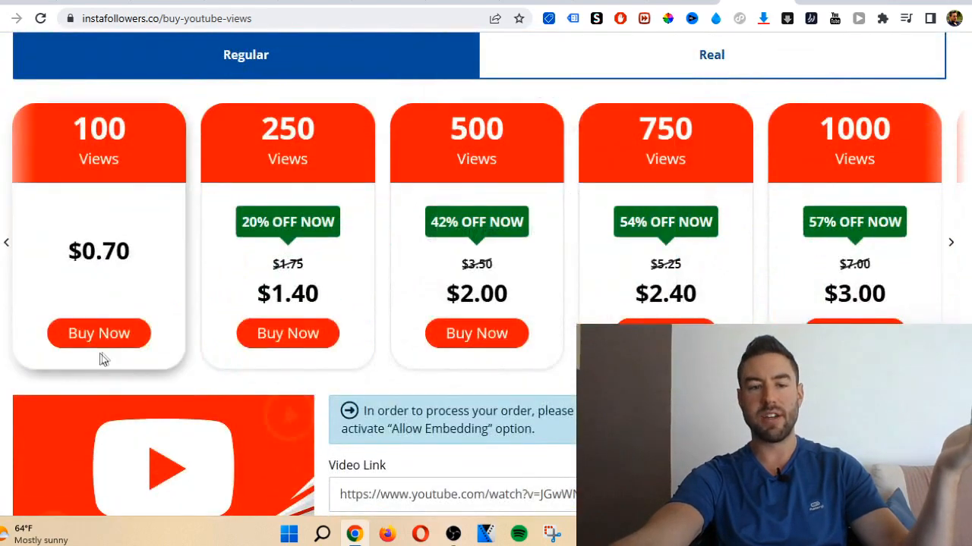
pyautogui.scroll(-3)
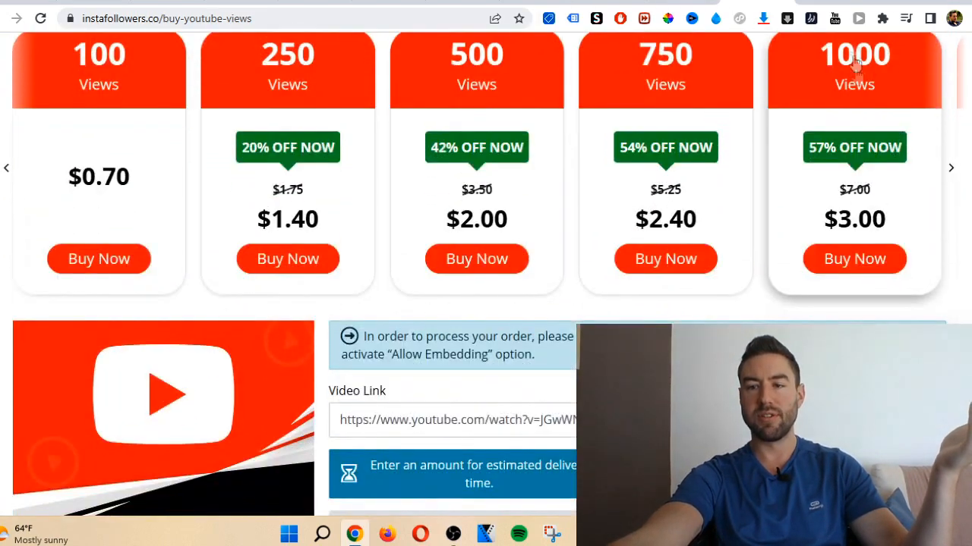
pyautogui.scroll(-3)
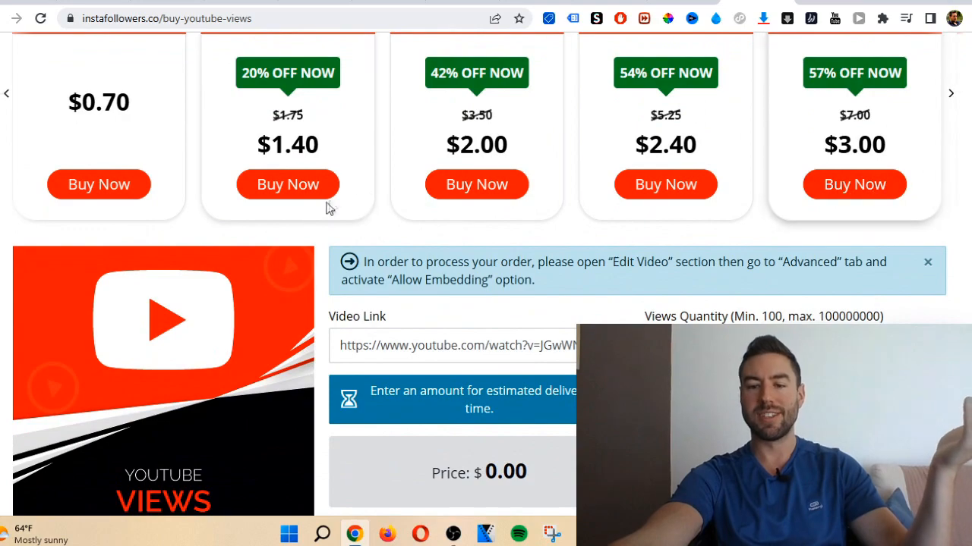
pyautogui.scroll(3)
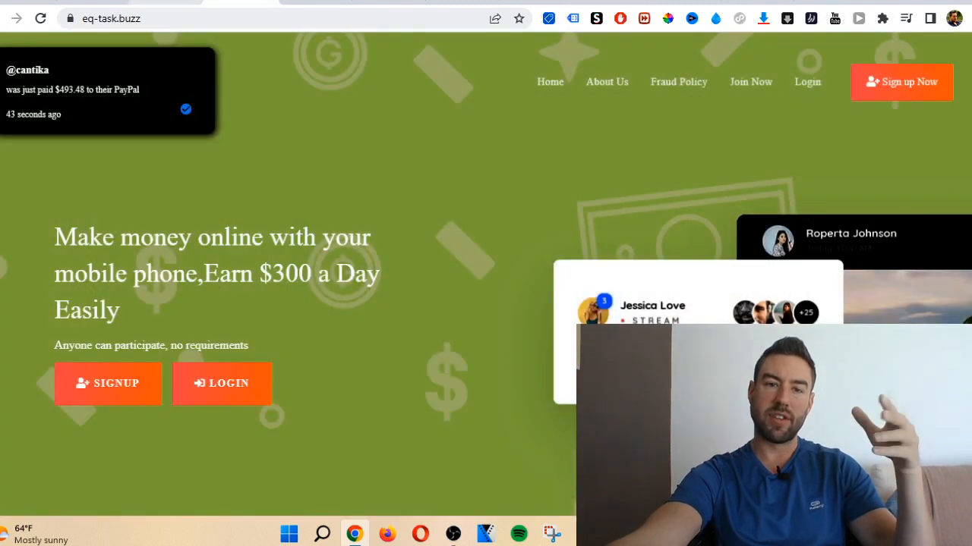
# Read InvitePay's About Us claim of social-marketing since 2013, then return to the review video tab.
pyautogui.scroll(-3)
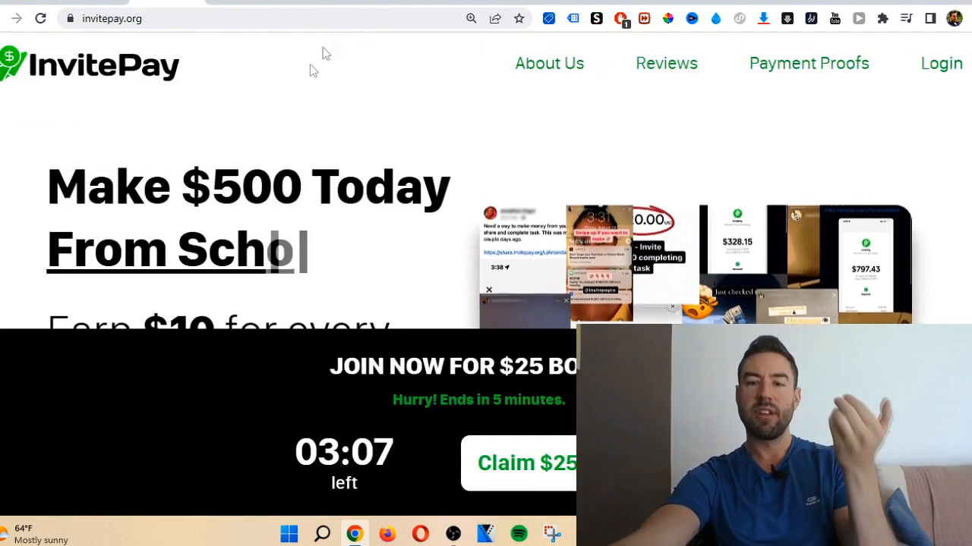
pyautogui.click(549, 63)
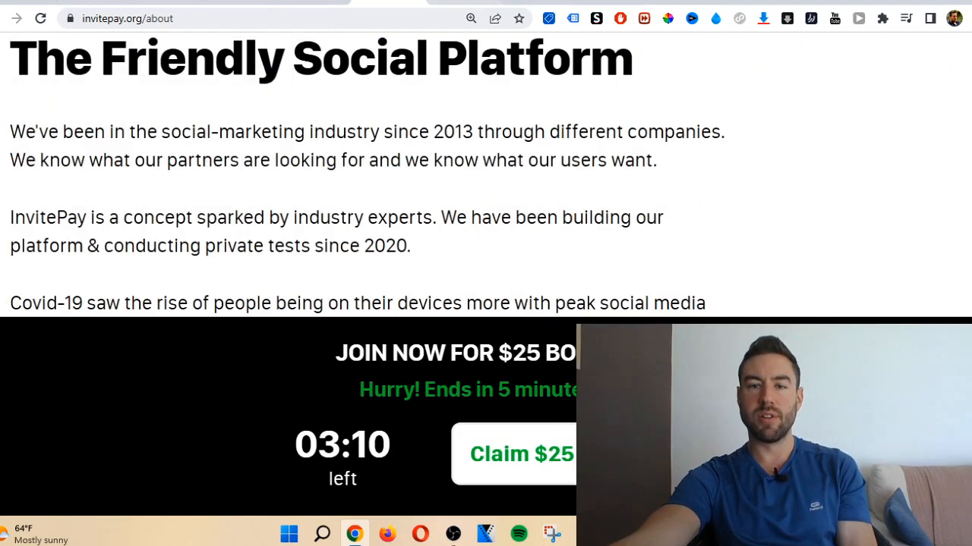
pyautogui.click(167, 18)
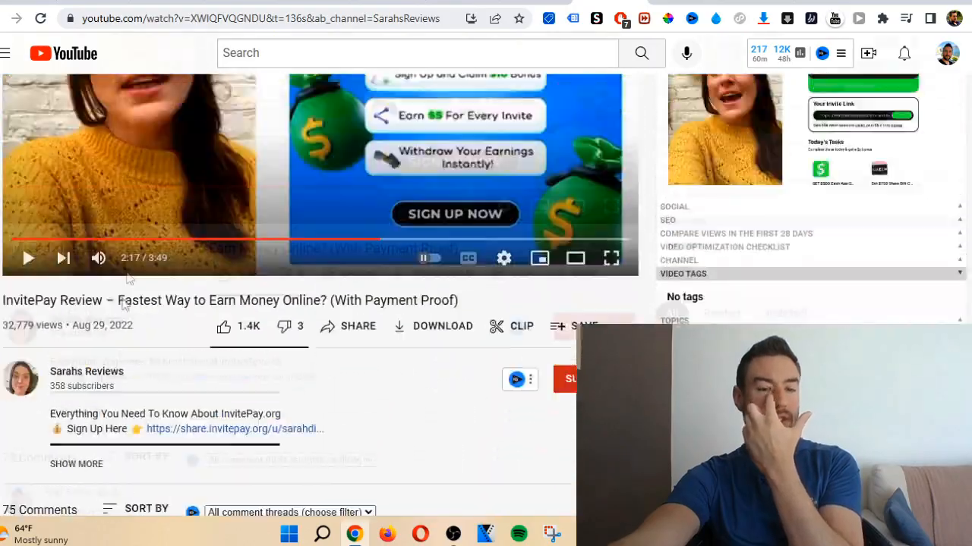
# Scroll through the pinned and top comments under the InvitePay Review video.
pyautogui.scroll(-3)
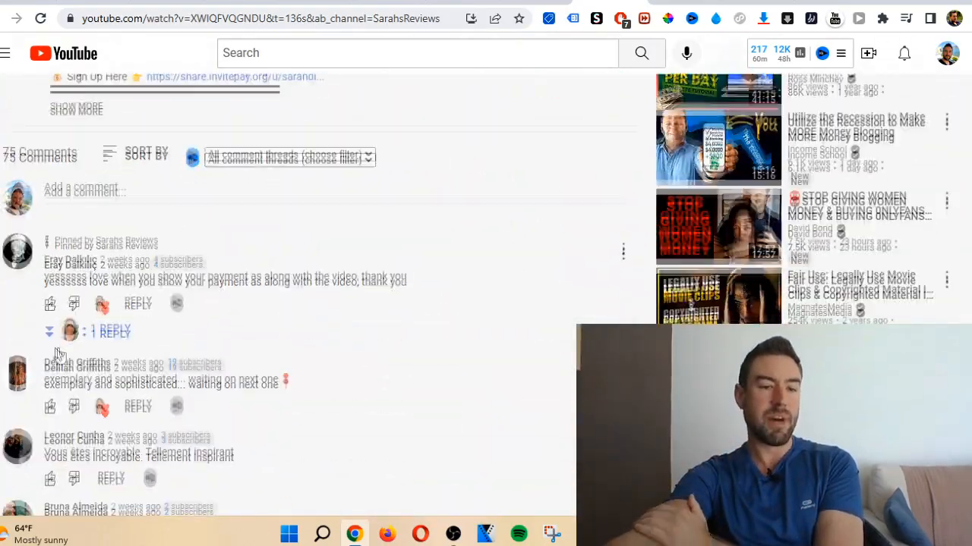
pyautogui.scroll(3)
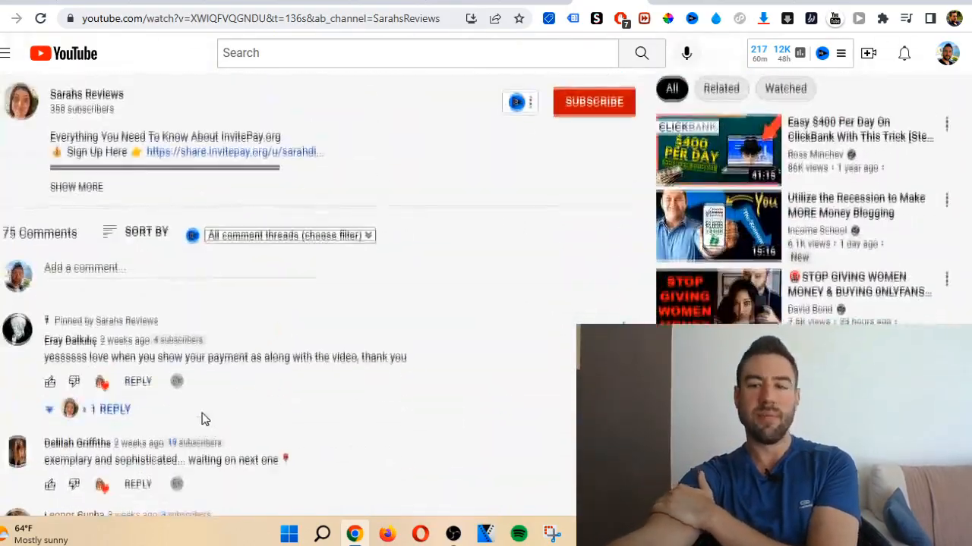
pyautogui.scroll(3)
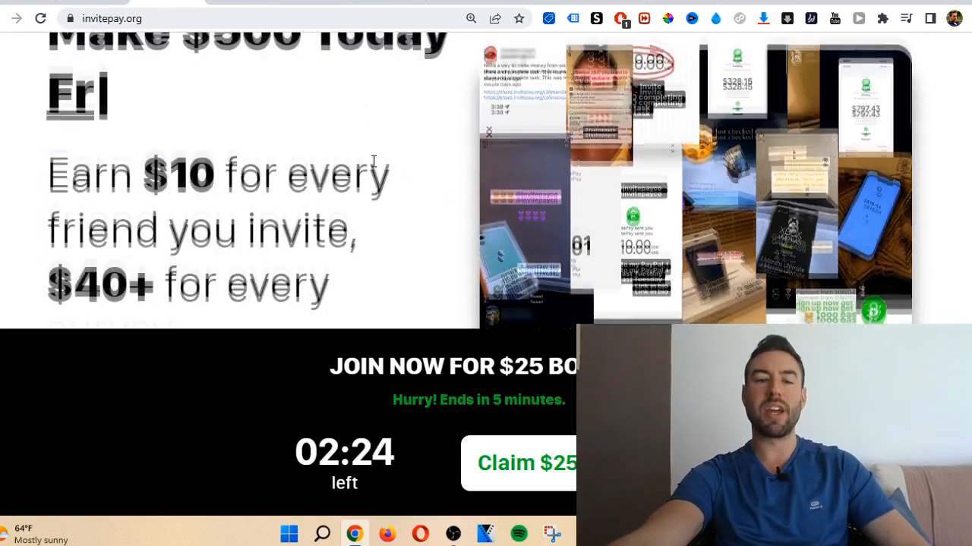
# Scroll the invitepay.org home page back to its $500 headline and bonus countdown.
pyautogui.scroll(-3)
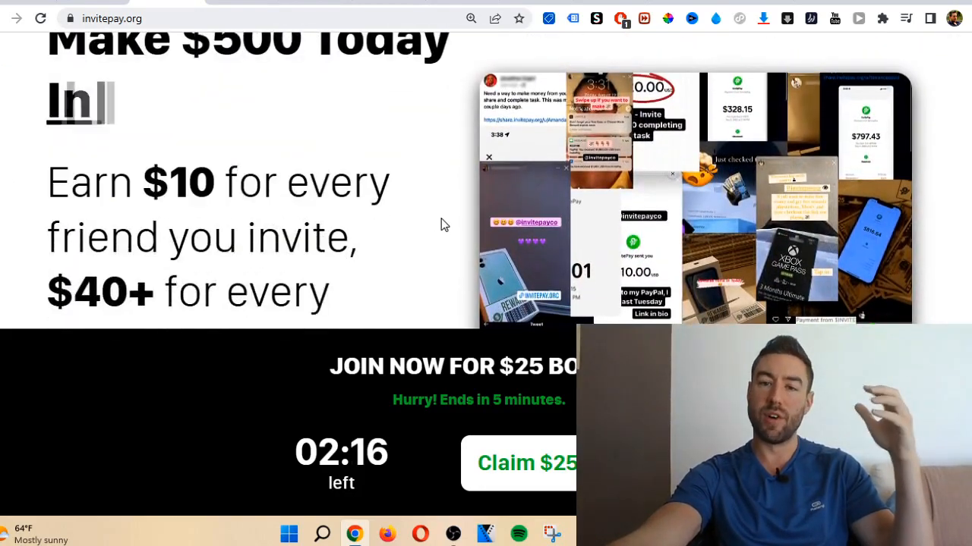
pyautogui.scroll(3)
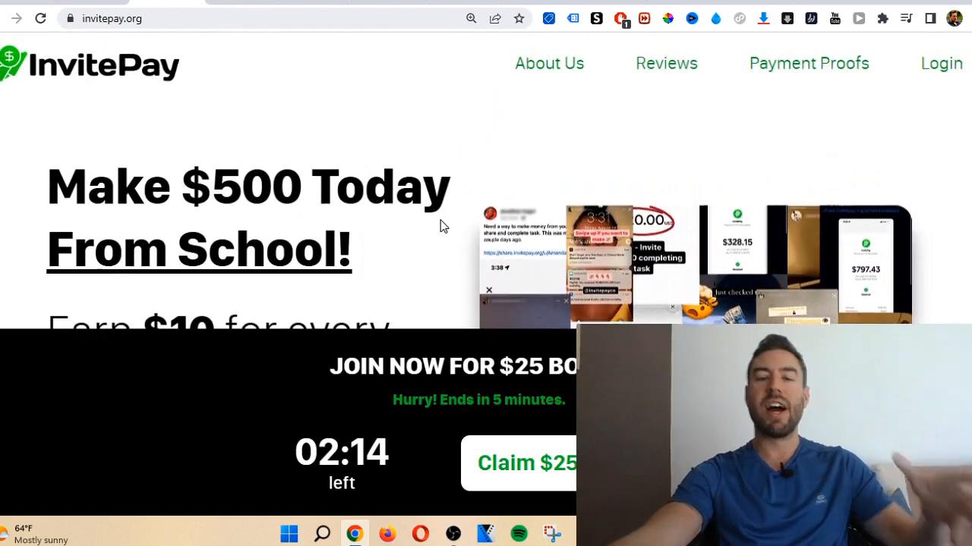